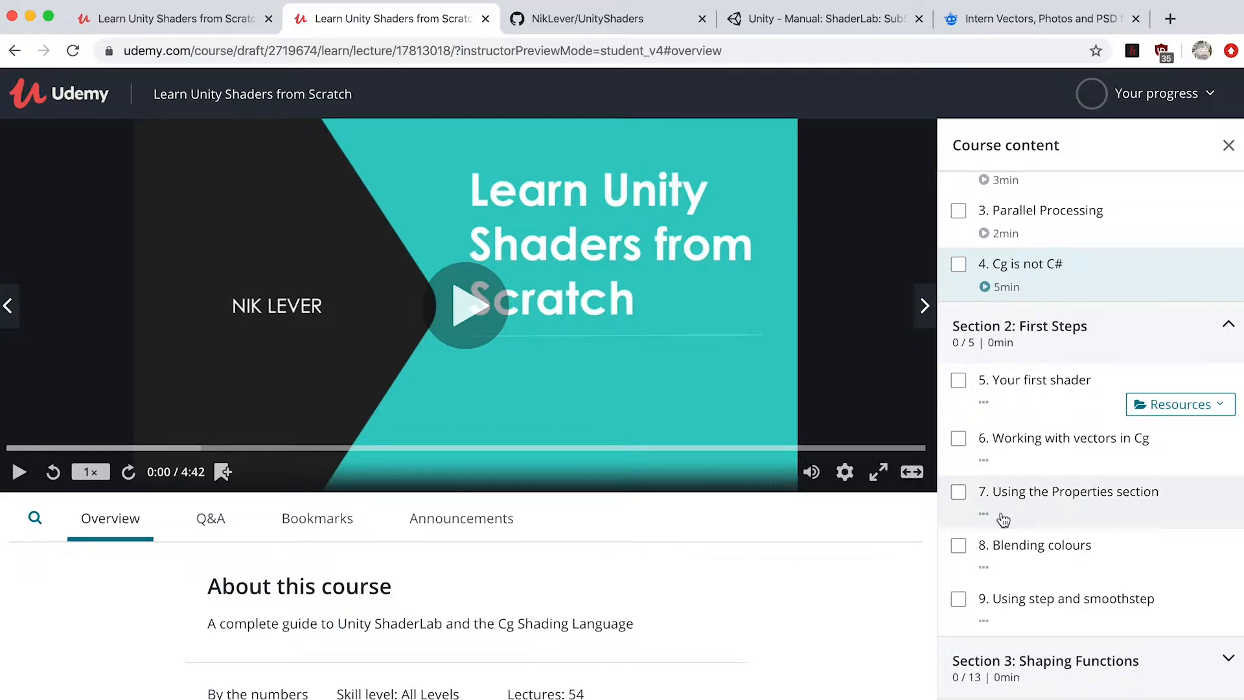
{"action": "mouse_move", "coordinate": [1175, 433]}
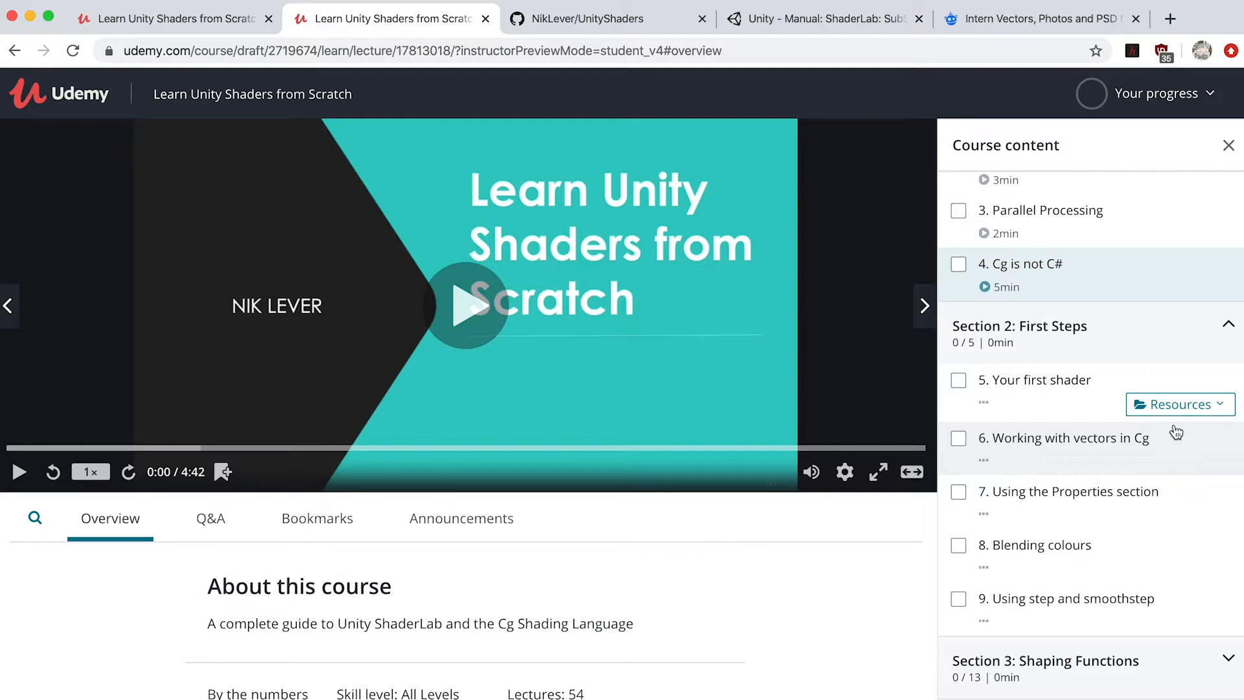
Download unity-shaders.zip from lecture 5's Resources list.
{"action": "left_click", "coordinate": [1179, 404]}
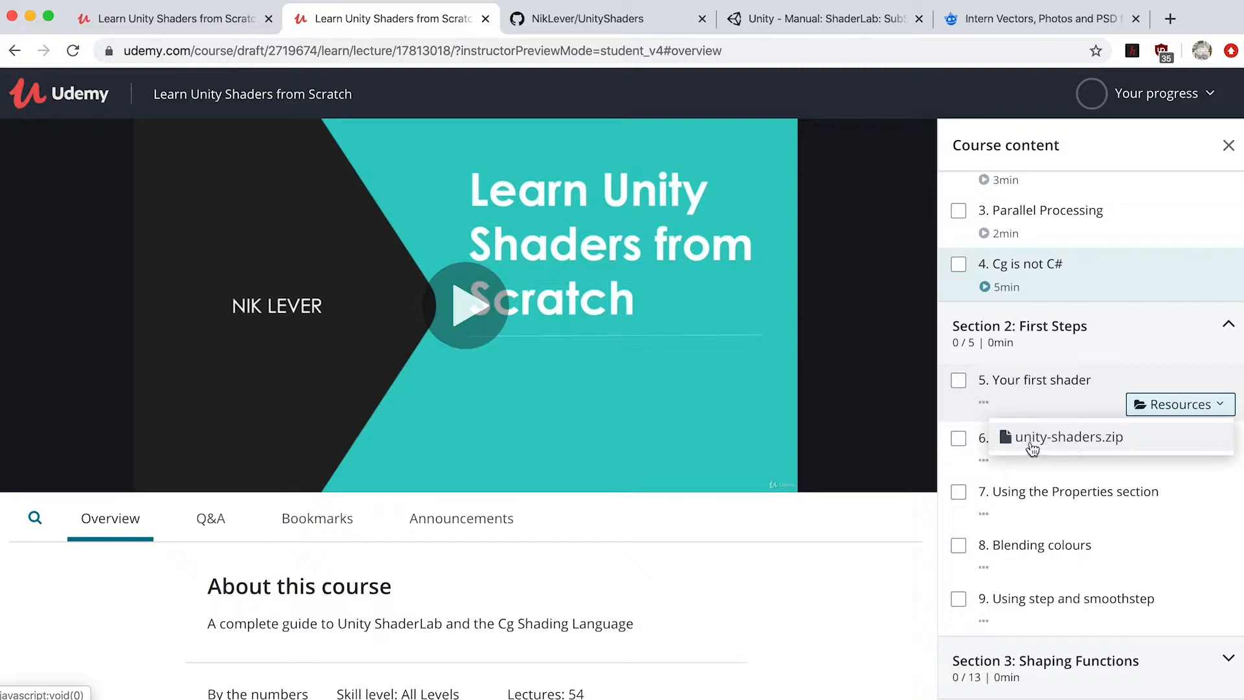
{"action": "left_click", "coordinate": [607, 18]}
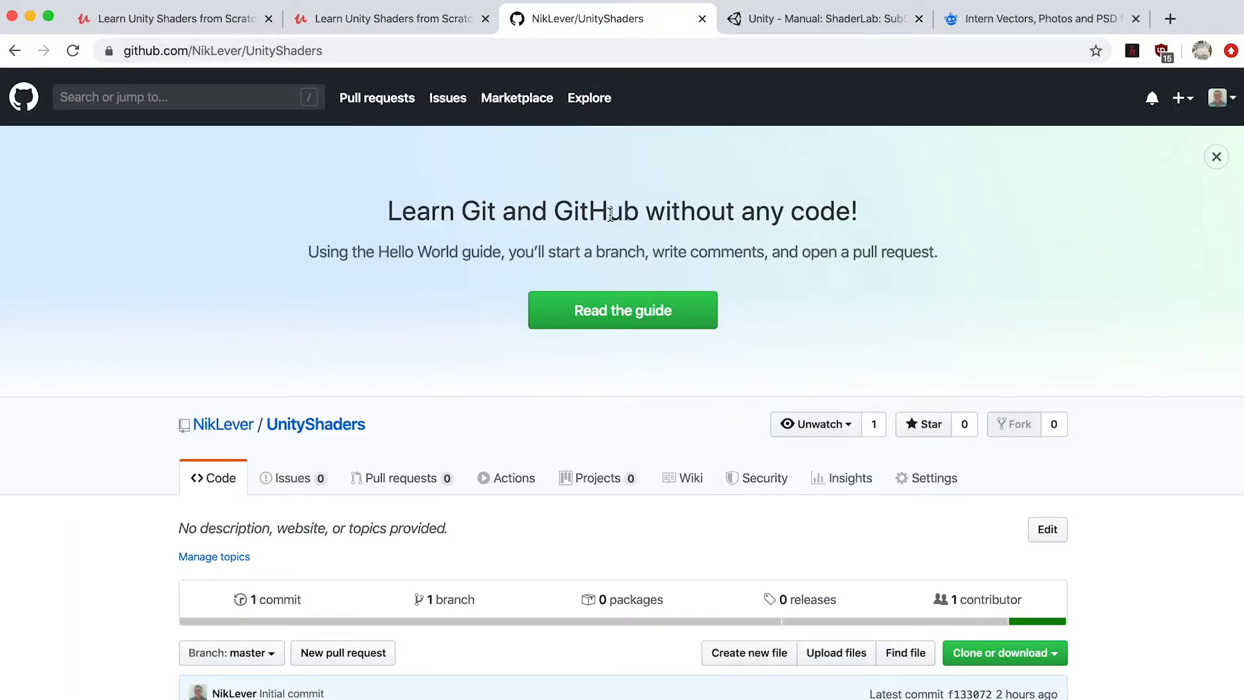
Show the UnityShaders repository's download options via Clone or download.
{"action": "scroll", "scroll_direction": "down", "scroll_amount": 3}
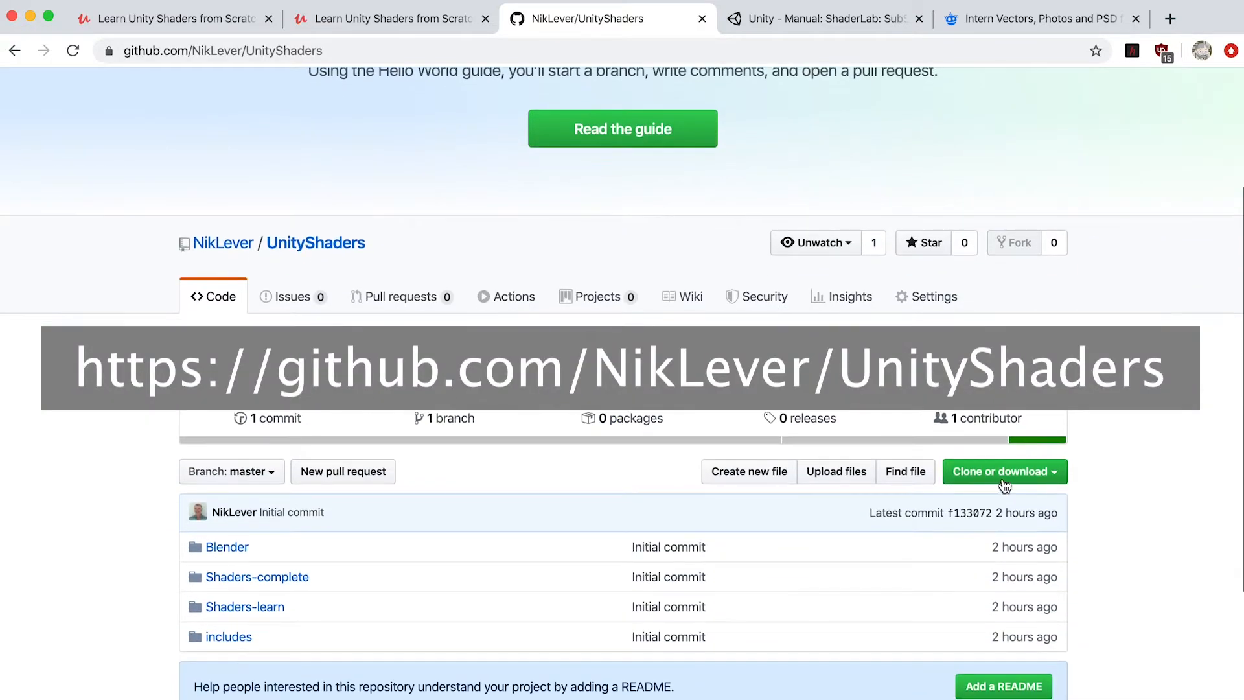
{"action": "left_click", "coordinate": [1004, 472]}
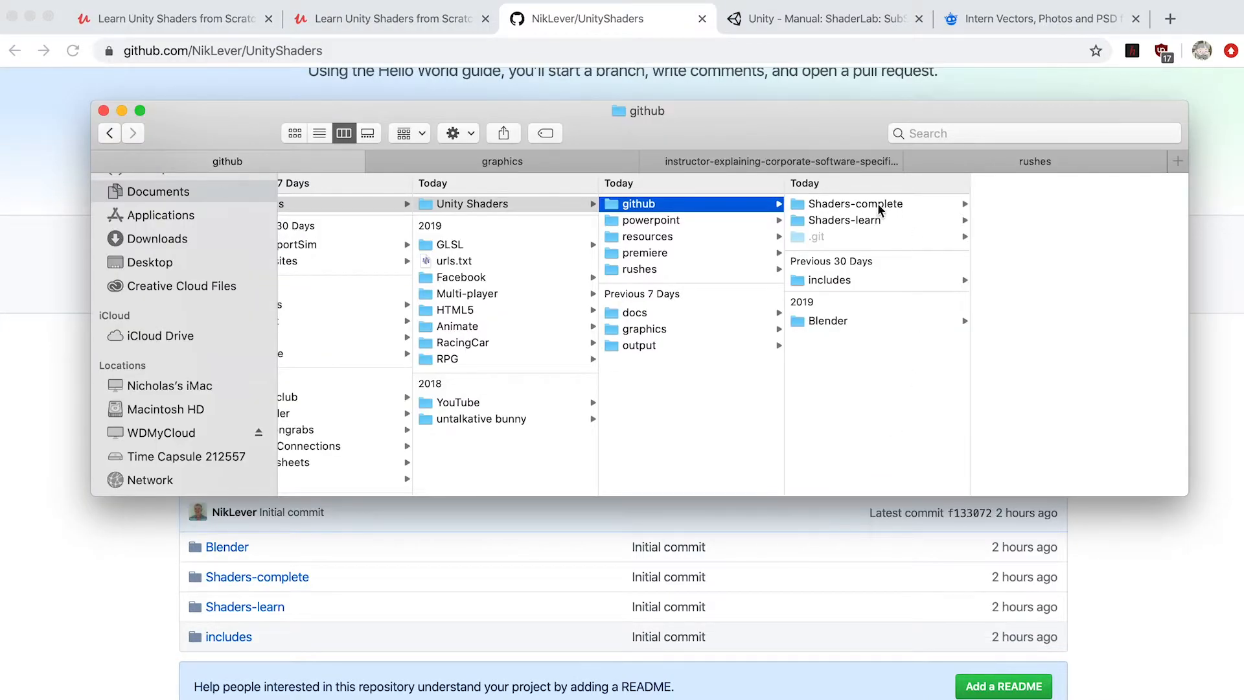
Browse the Shaders-complete and Shaders-learn folders inside the local github folder.
{"action": "left_click", "coordinate": [856, 204]}
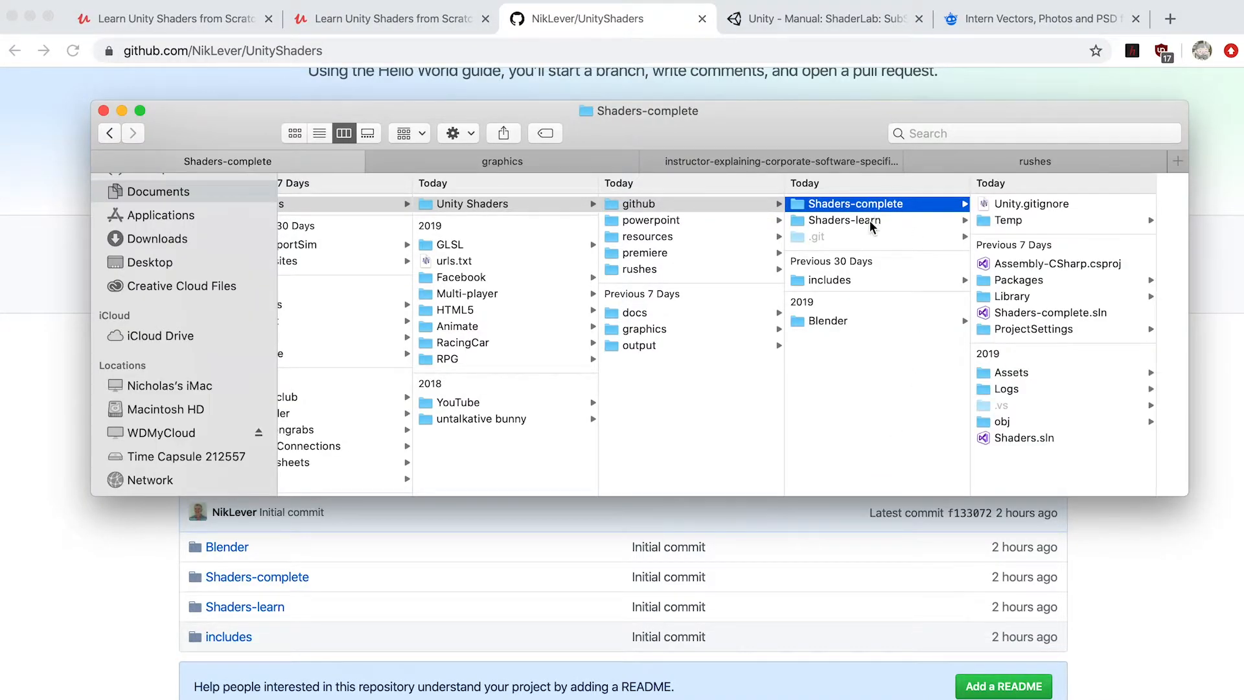
{"action": "left_click", "coordinate": [845, 220]}
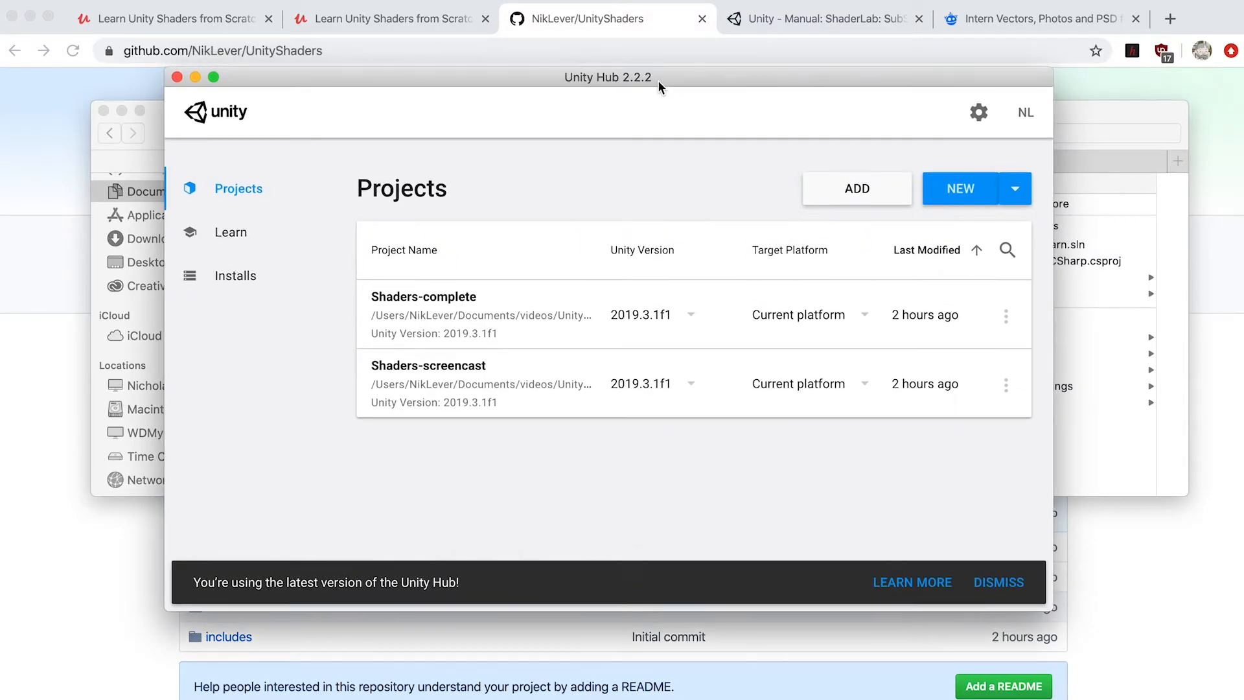
{"action": "mouse_move", "coordinate": [687, 96]}
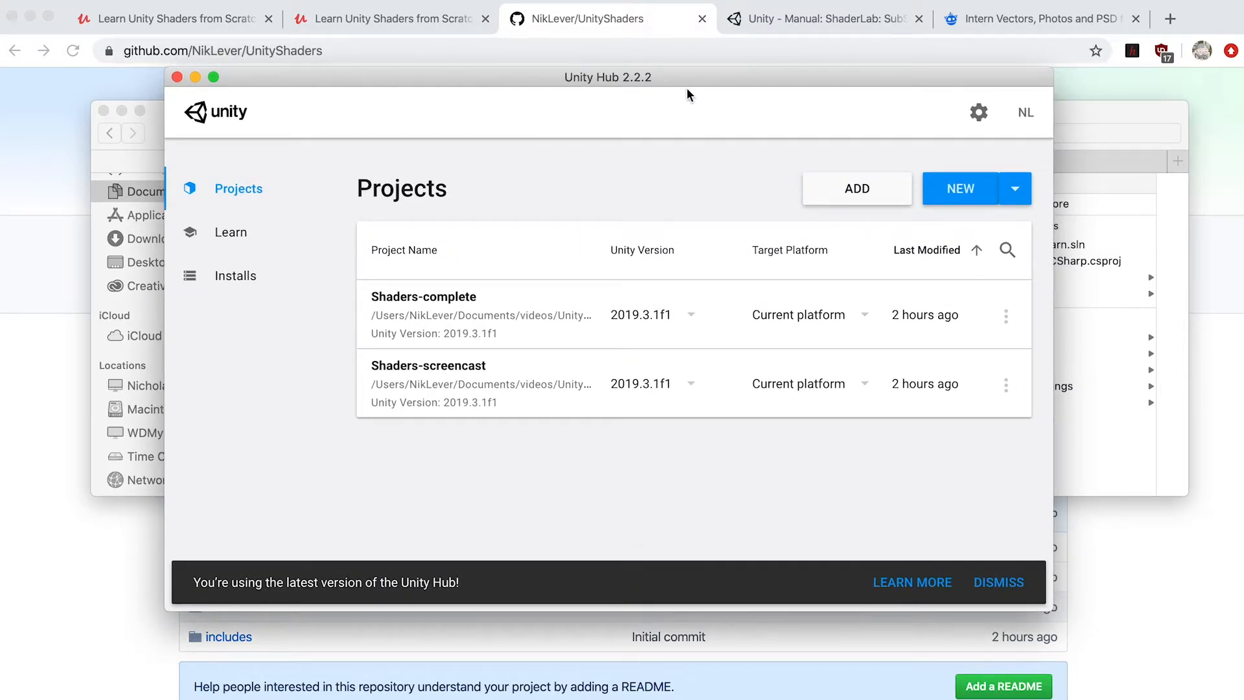
Add the Shaders-learn folder as a project, then launch Shaders-screencast.
{"action": "left_click", "coordinate": [857, 190]}
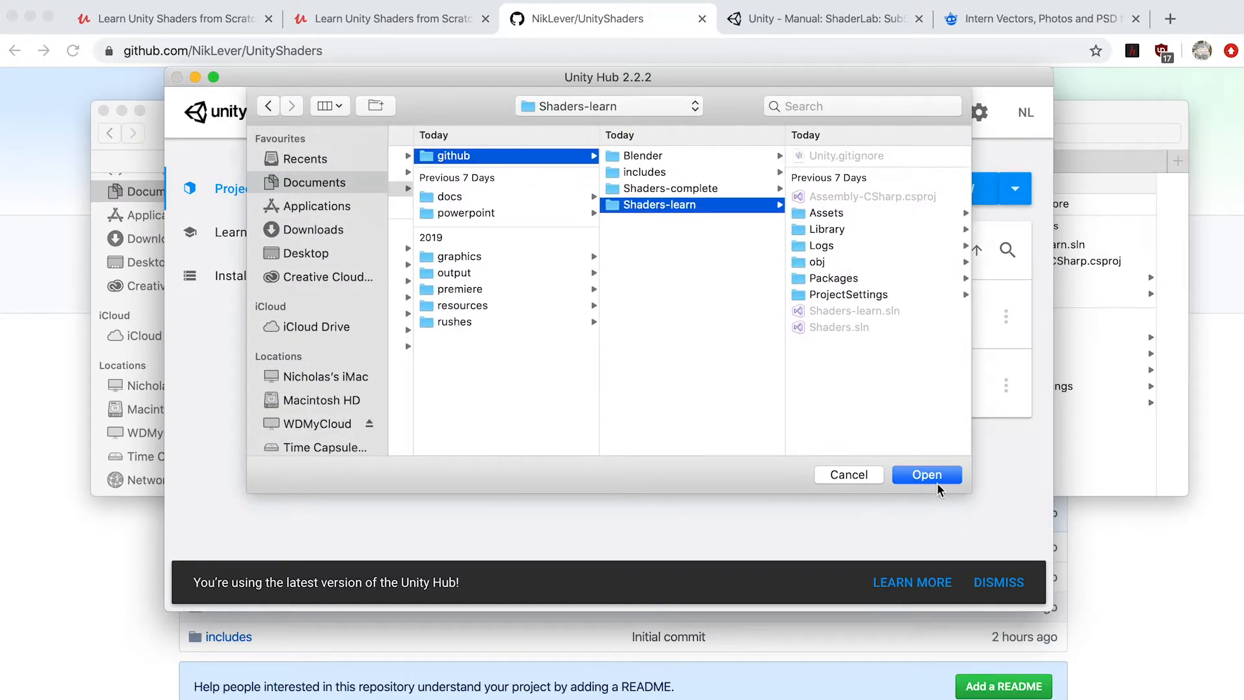
{"action": "left_click", "coordinate": [927, 474]}
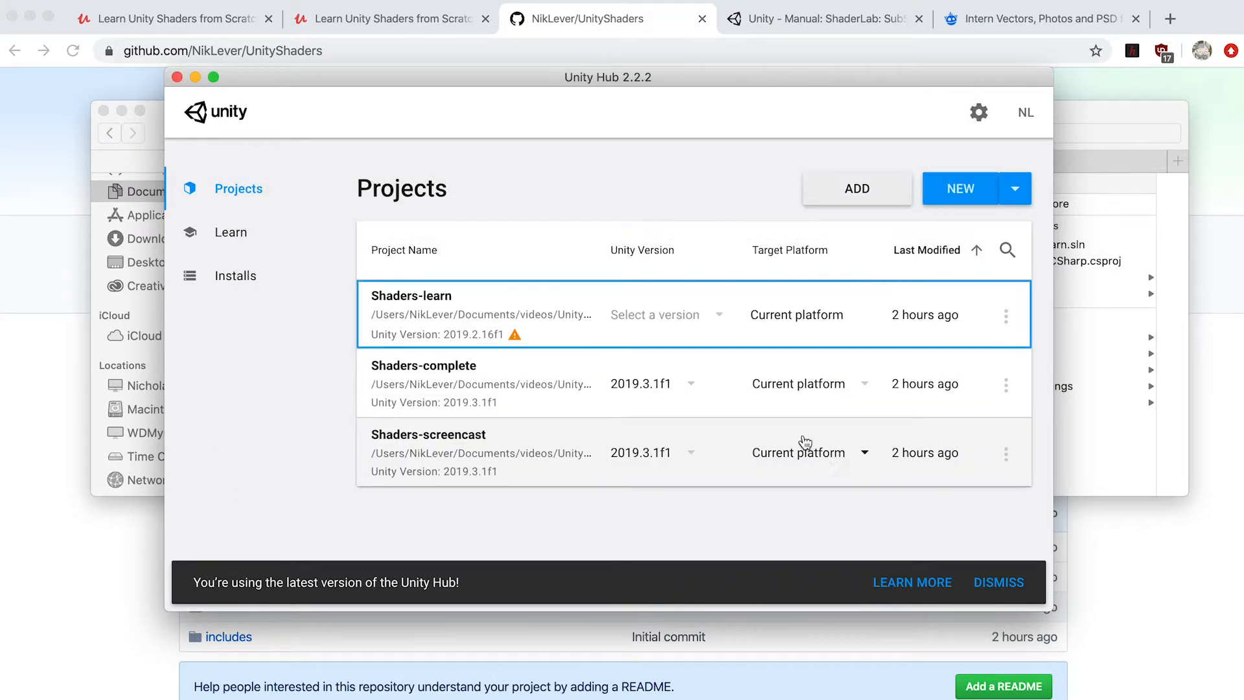
{"action": "left_click", "coordinate": [666, 315]}
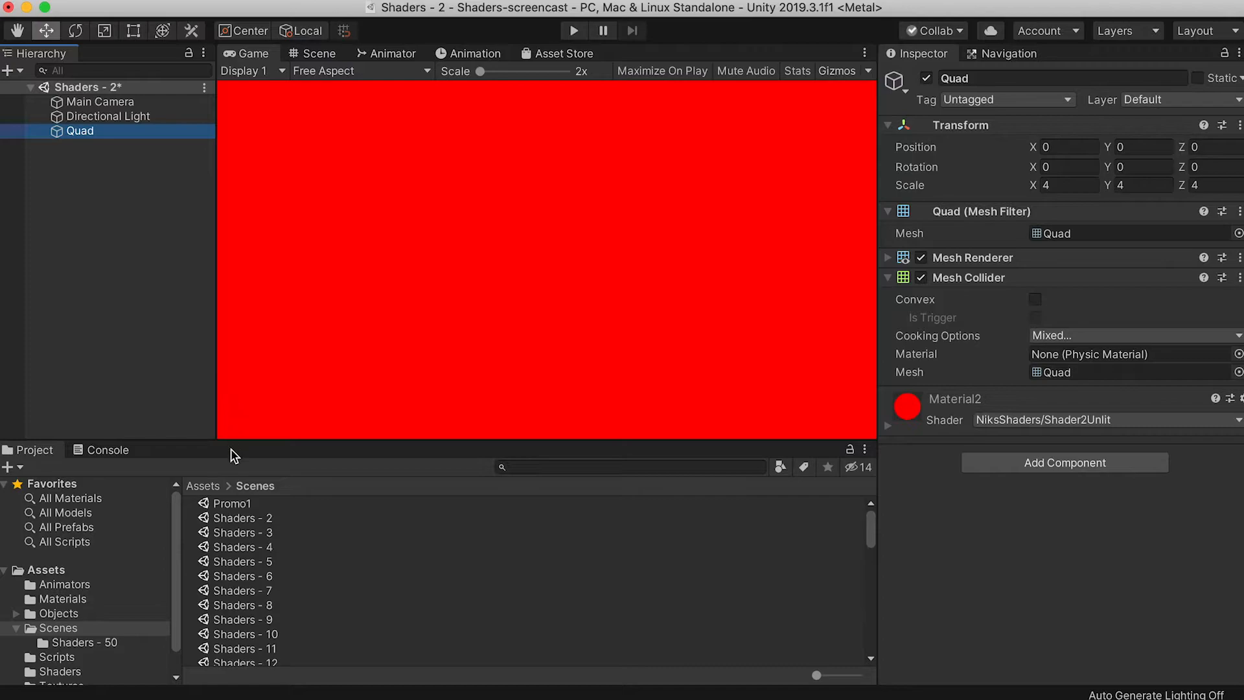
{"action": "mouse_move", "coordinate": [91, 6]}
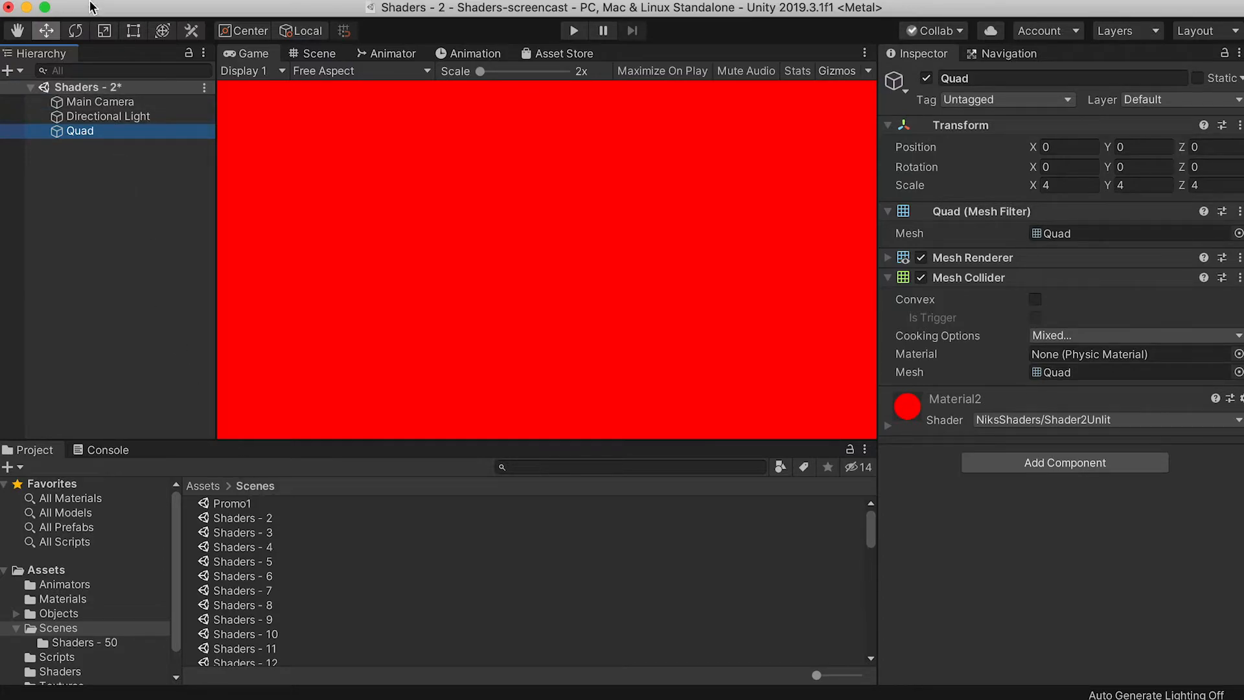
{"action": "mouse_move", "coordinate": [201, 200]}
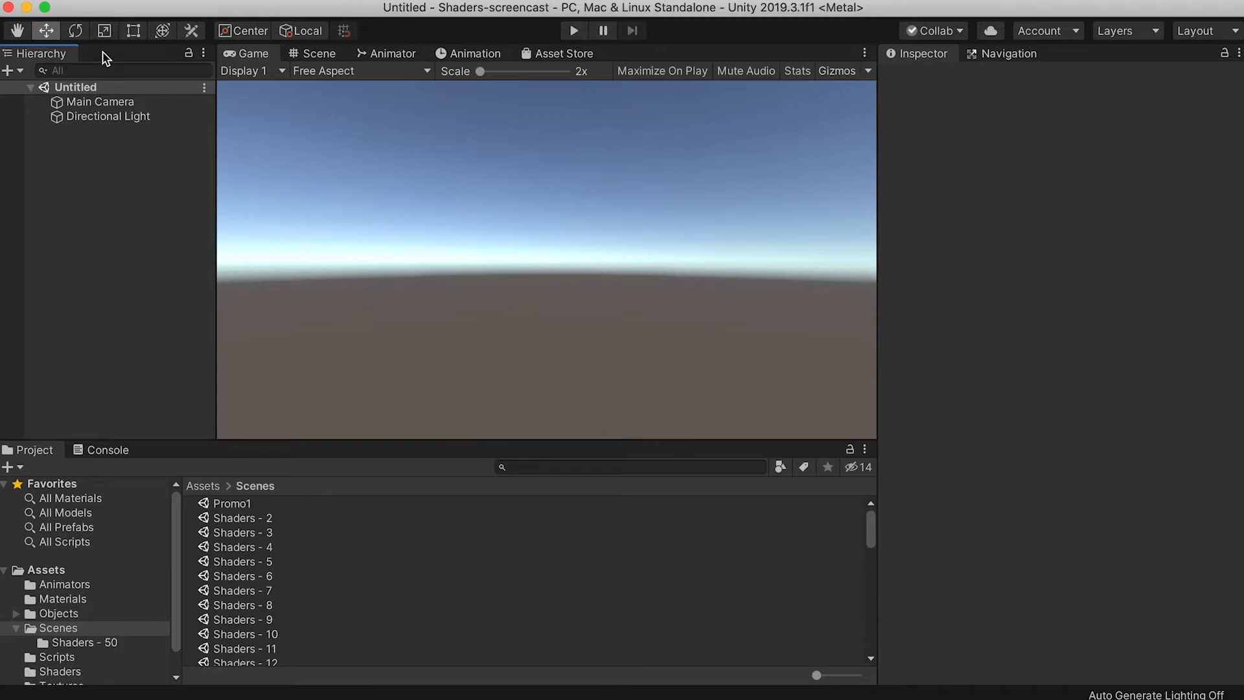
Save the new untitled scene as 'Shaders - 1' in the Scenes folder.
{"action": "right_click", "coordinate": [77, 87]}
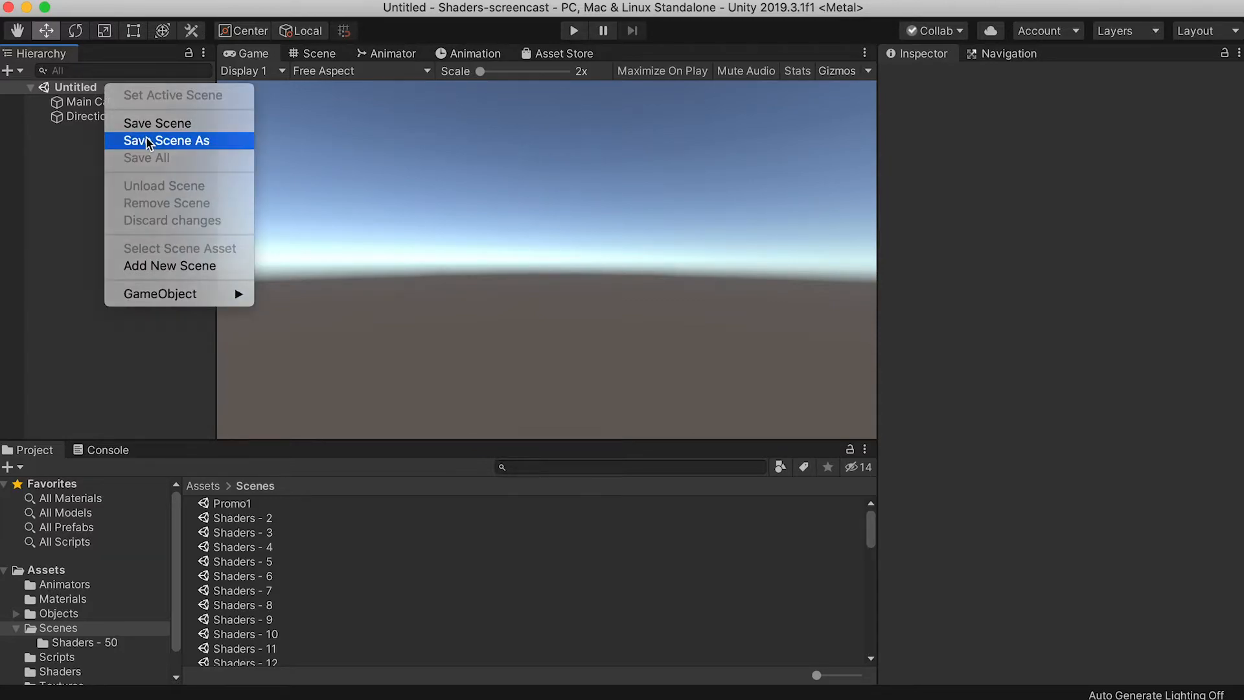
{"action": "left_click", "coordinate": [160, 140]}
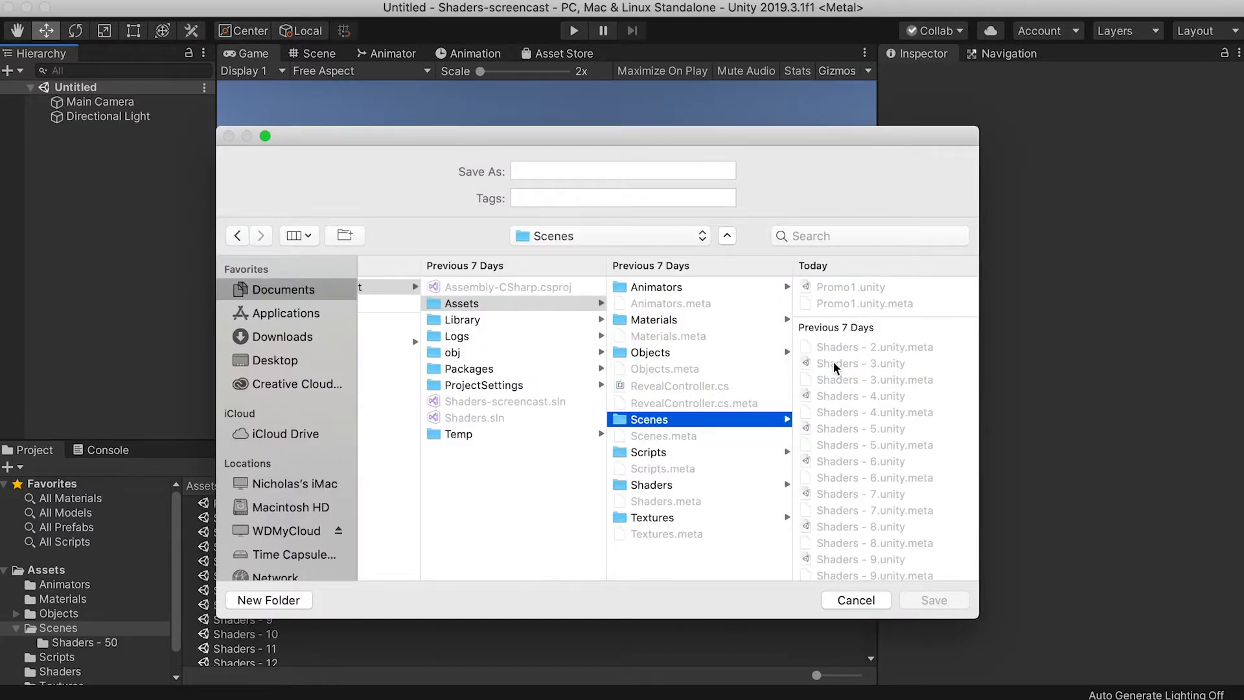
{"action": "type", "text": "Shaders - 1"}
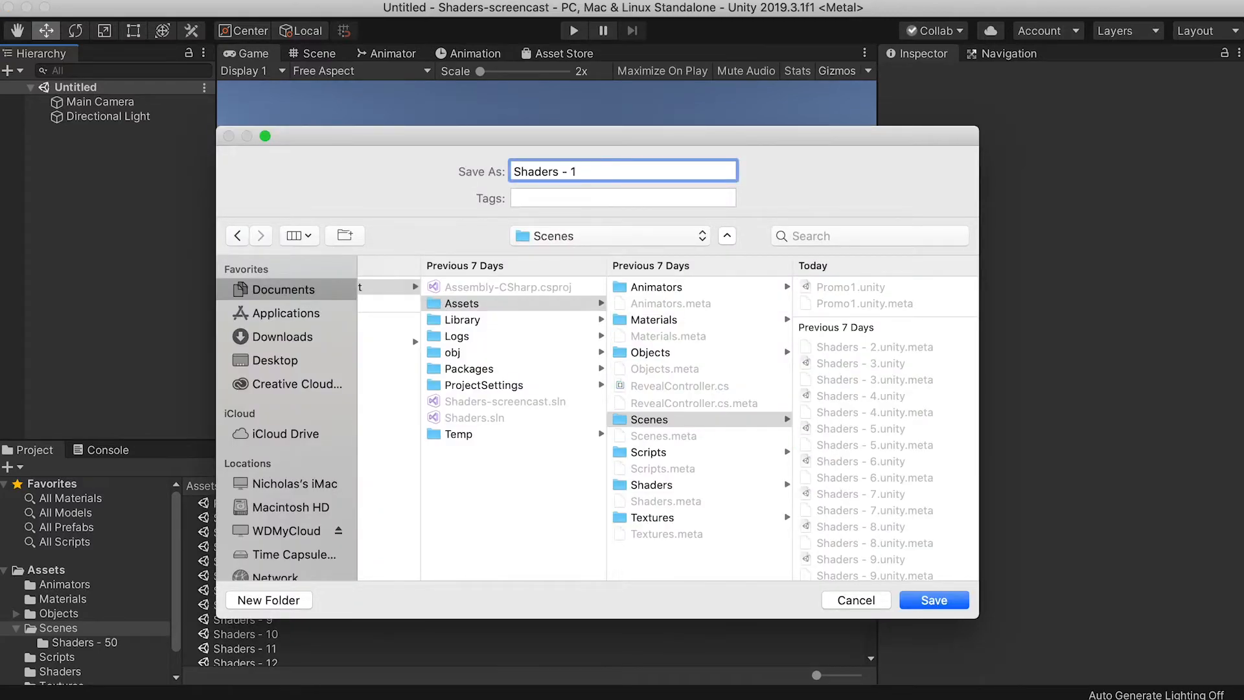
{"action": "left_click", "coordinate": [933, 600]}
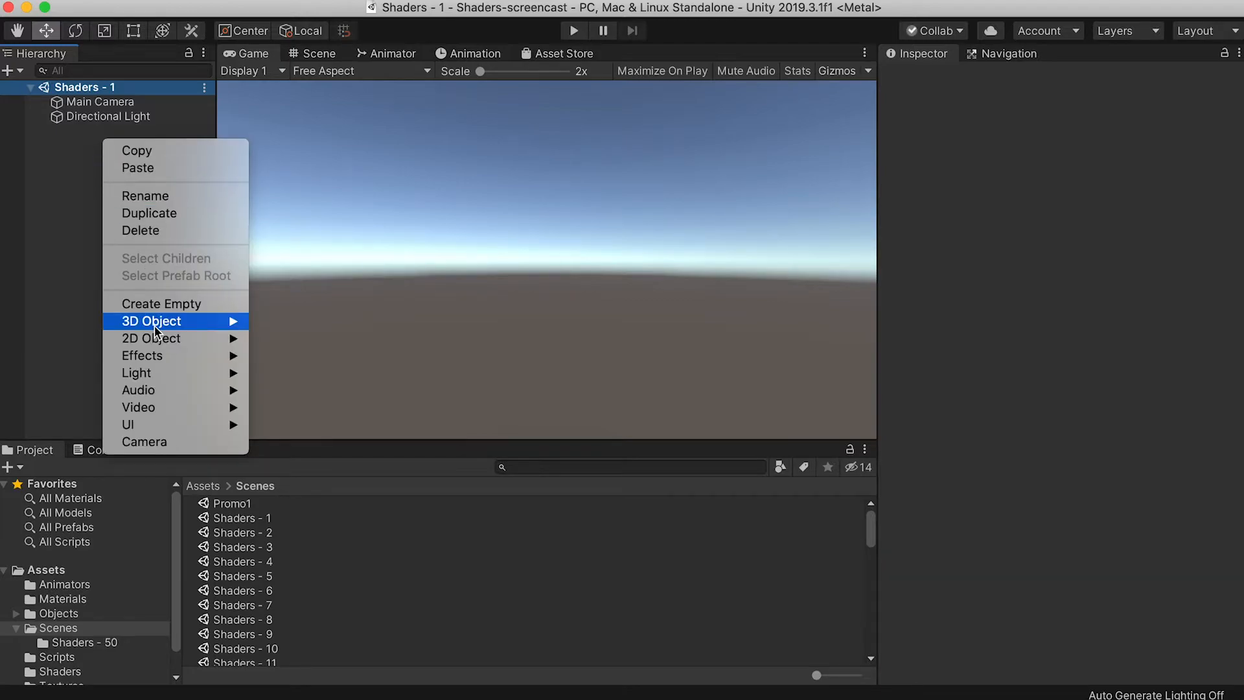
{"action": "mouse_move", "coordinate": [150, 322]}
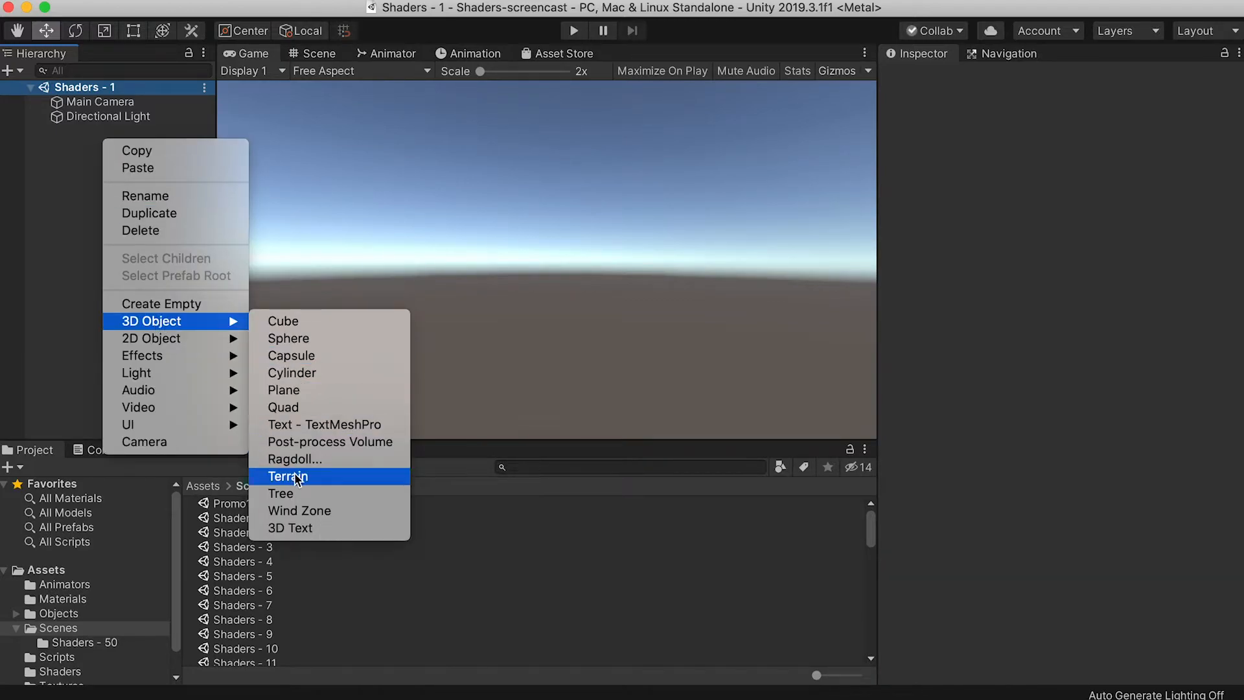
Add a 3D Quad object to the Shaders - 1 scene.
{"action": "left_click", "coordinate": [282, 418]}
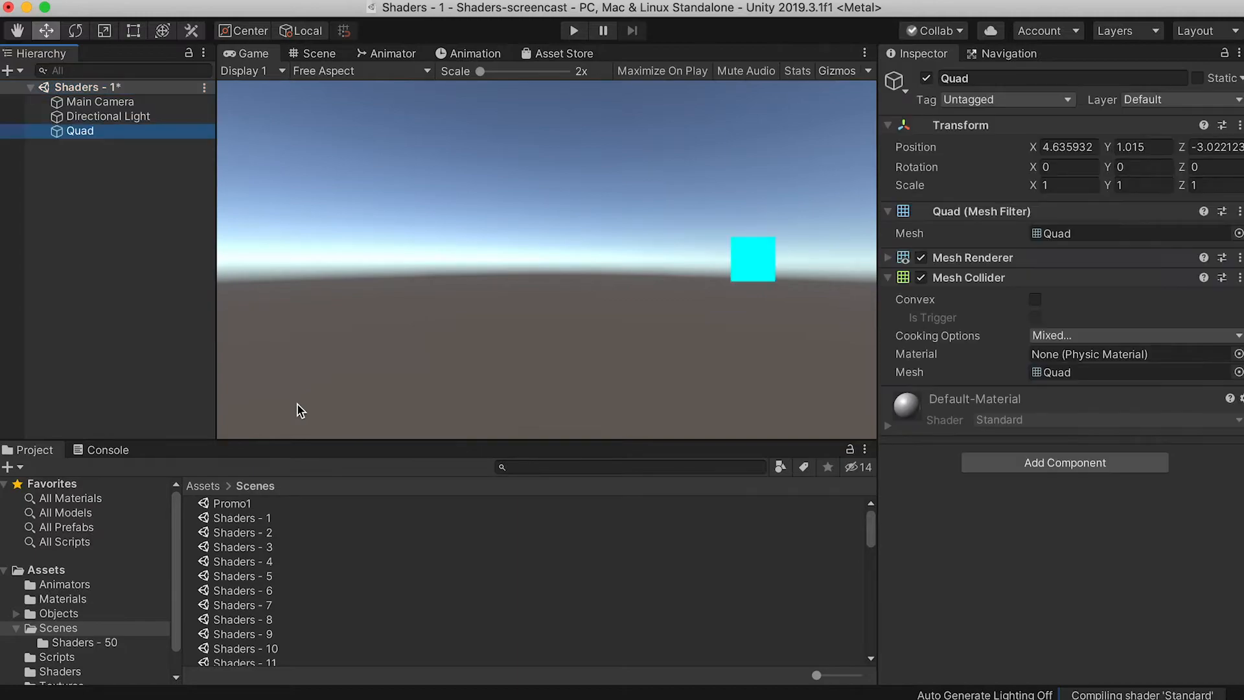
{"action": "mouse_move", "coordinate": [296, 407]}
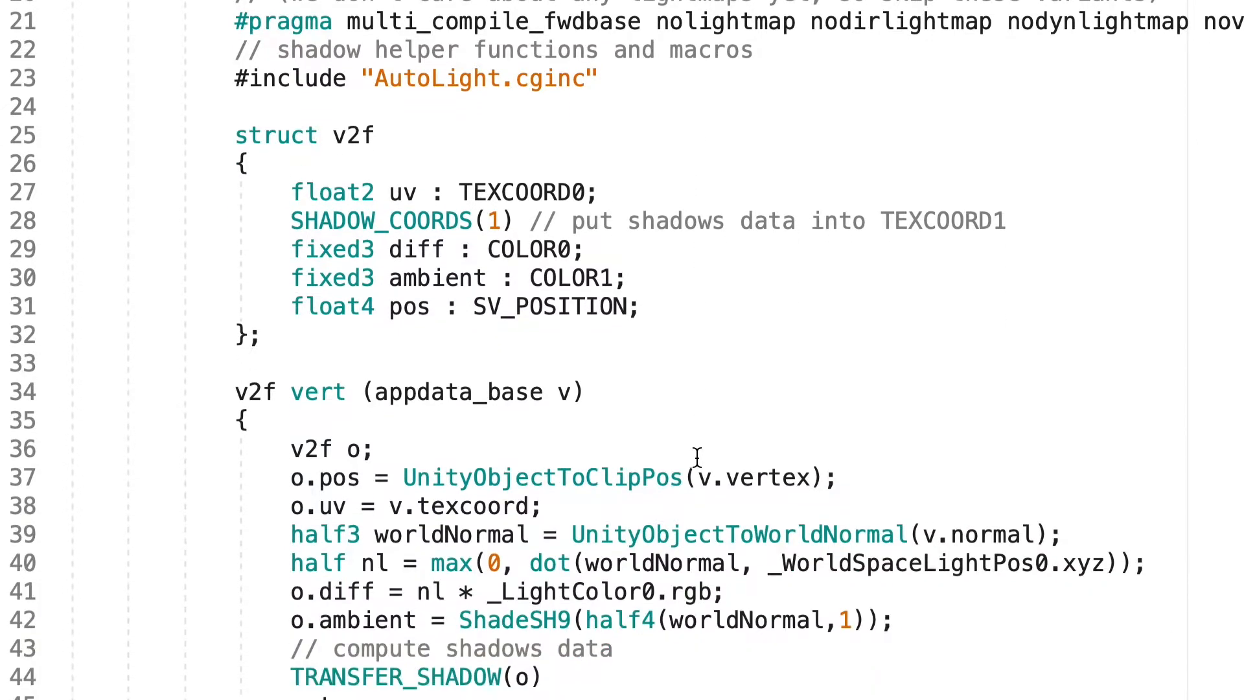
{"action": "scroll", "scroll_direction": "down", "scroll_amount": 3}
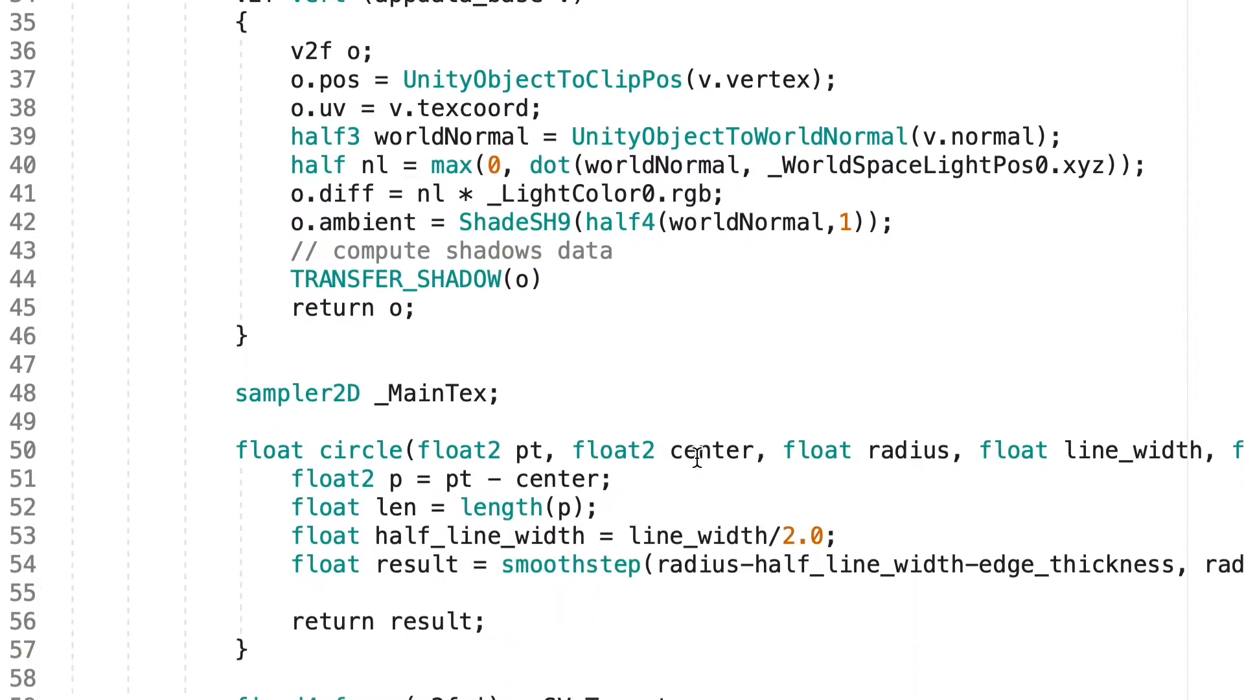
{"action": "scroll", "scroll_direction": "down", "scroll_amount": 3}
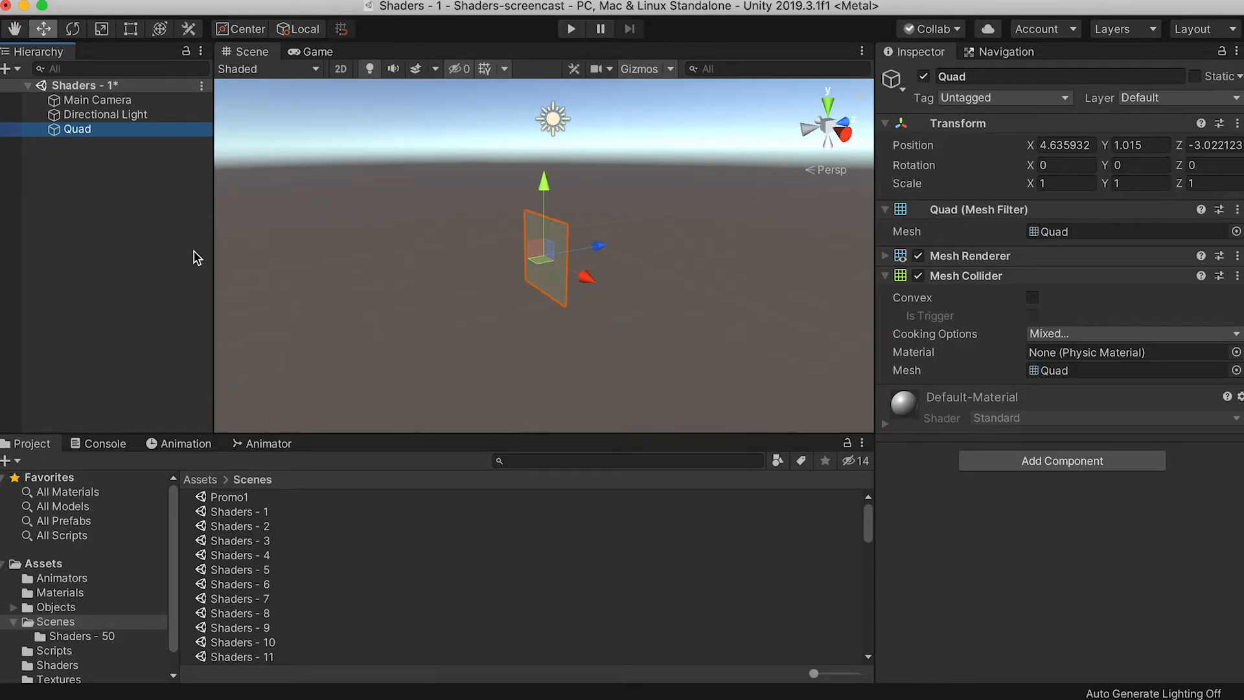
Make Main Camera orthographic, scale the Quad to 4, and view through the camera.
{"action": "left_click", "coordinate": [96, 100]}
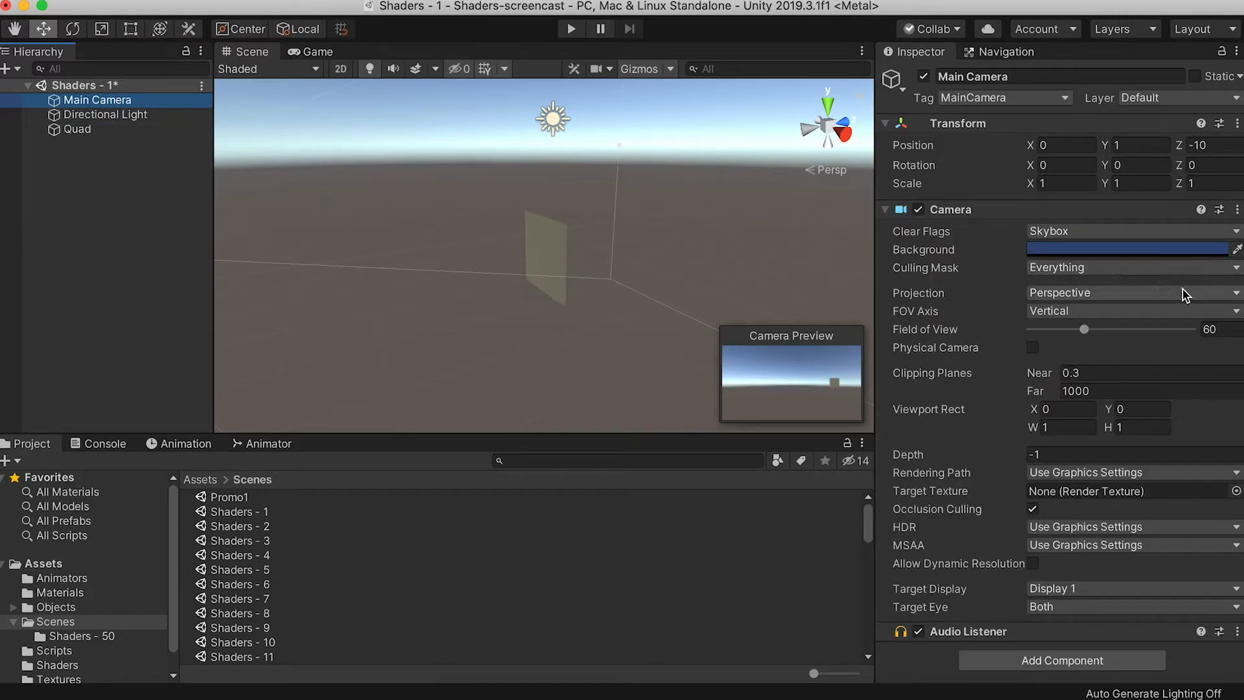
{"action": "left_click", "coordinate": [1133, 293]}
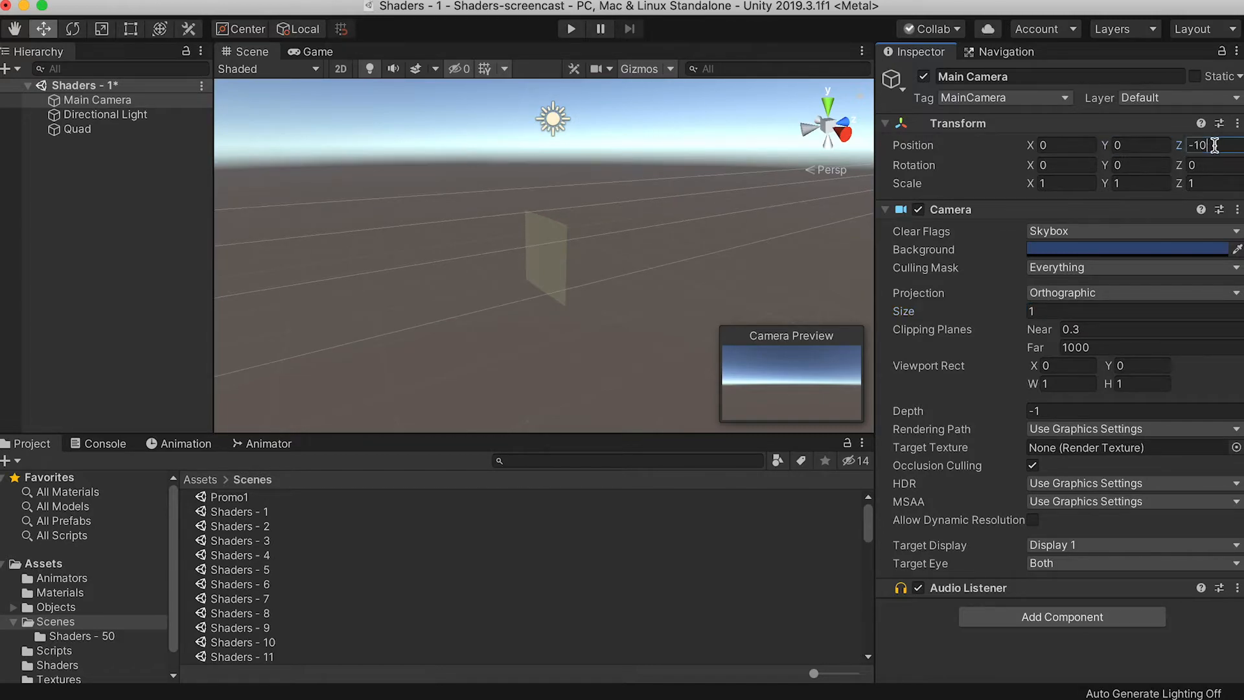
{"action": "left_click", "coordinate": [78, 128]}
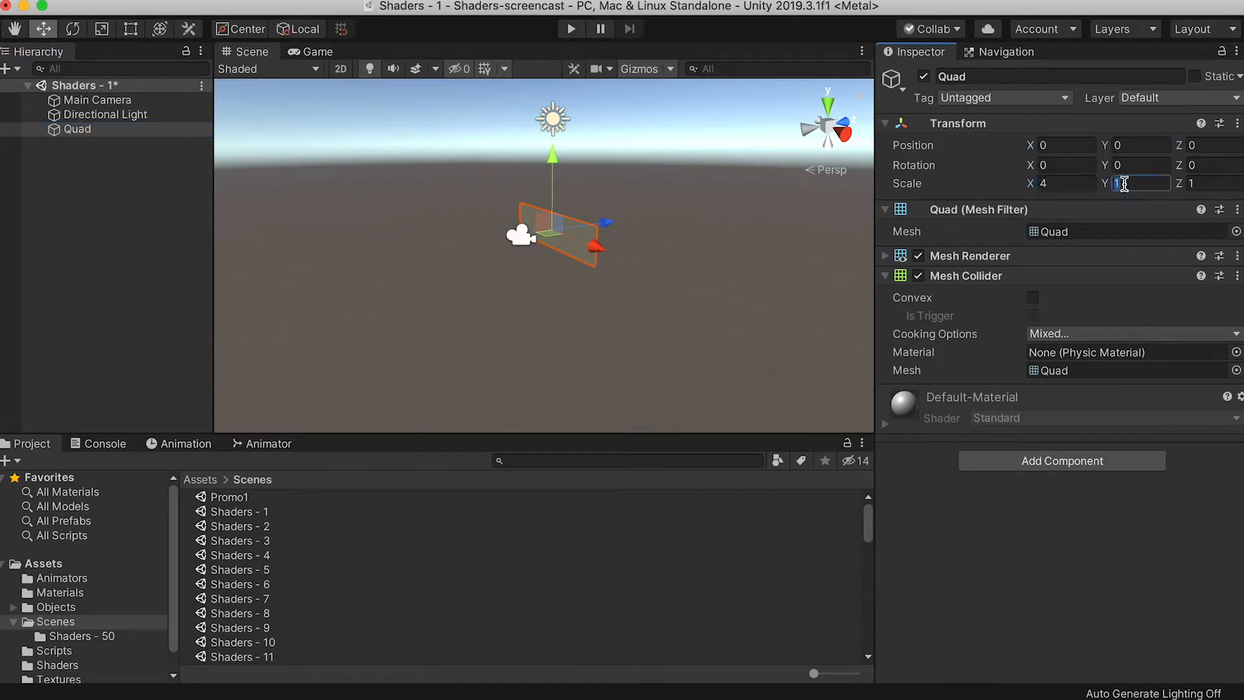
{"action": "type", "text": "4"}
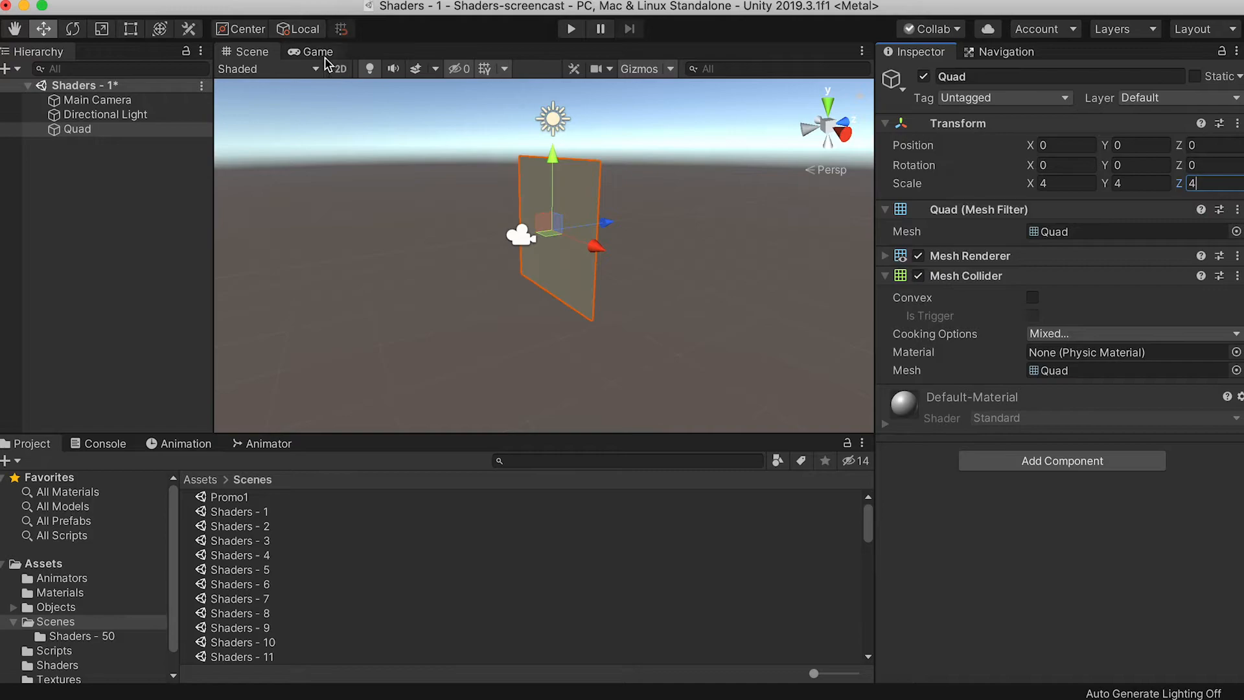
{"action": "left_click", "coordinate": [315, 52]}
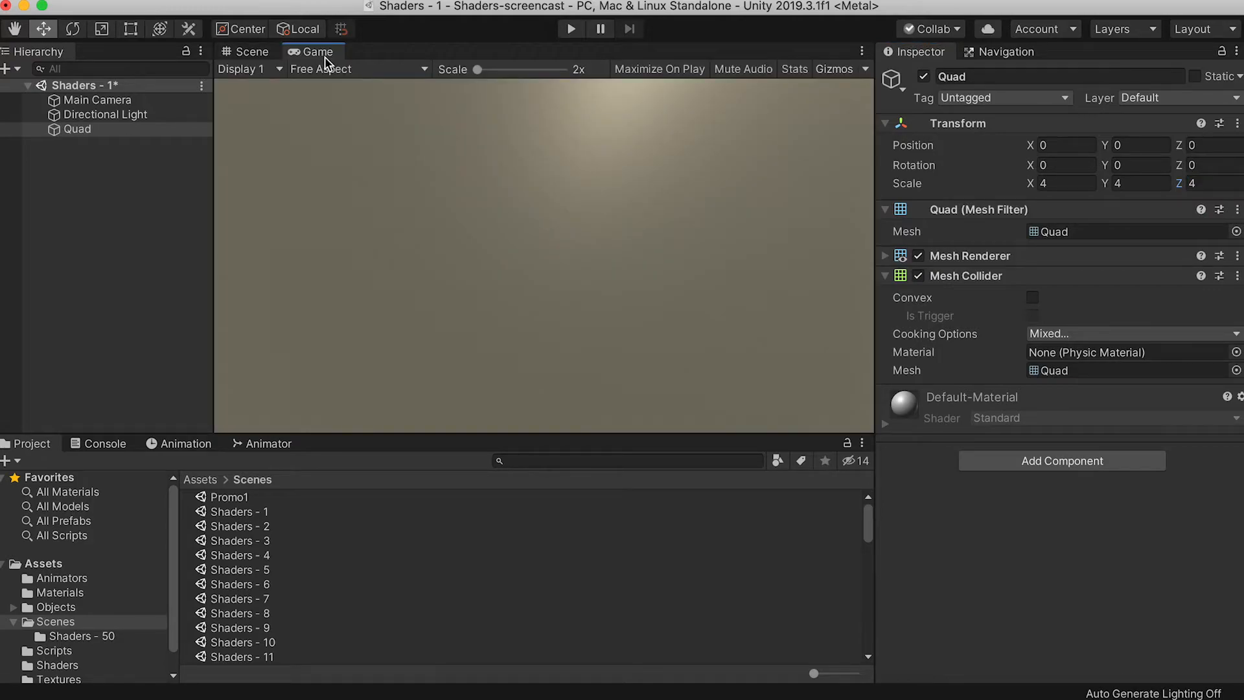
{"action": "mouse_move", "coordinate": [563, 208]}
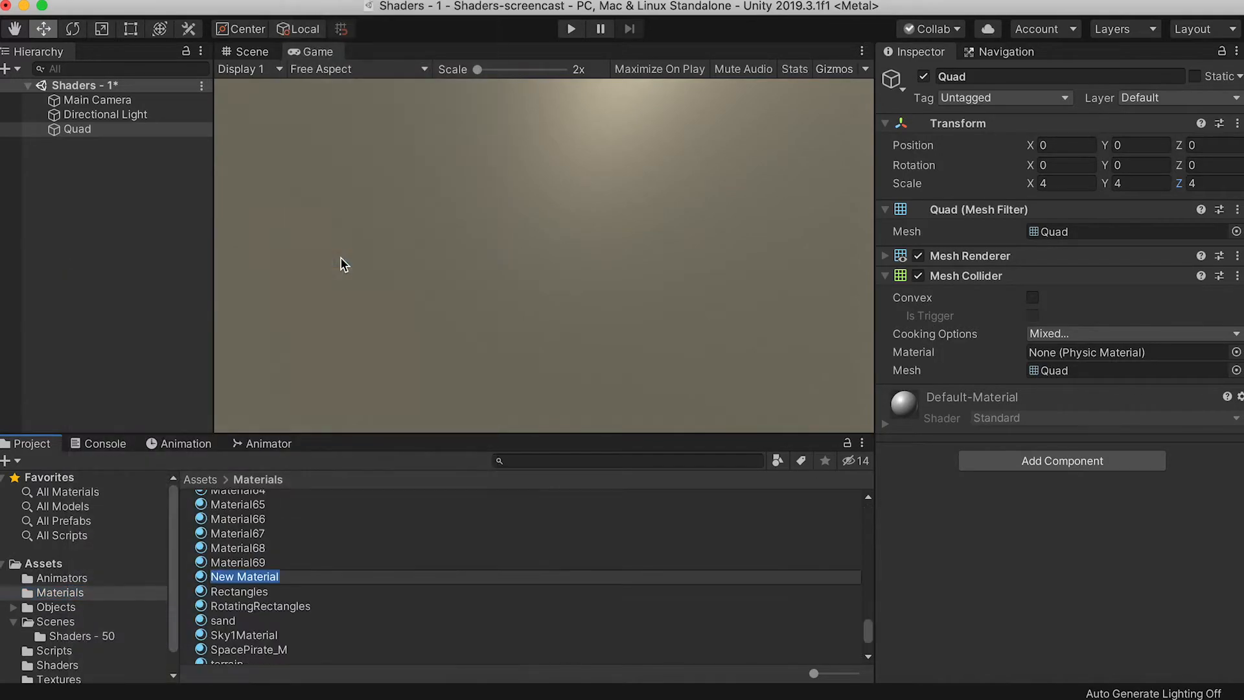
Name the new material Material1 and deselect it.
{"action": "left_click", "coordinate": [244, 577]}
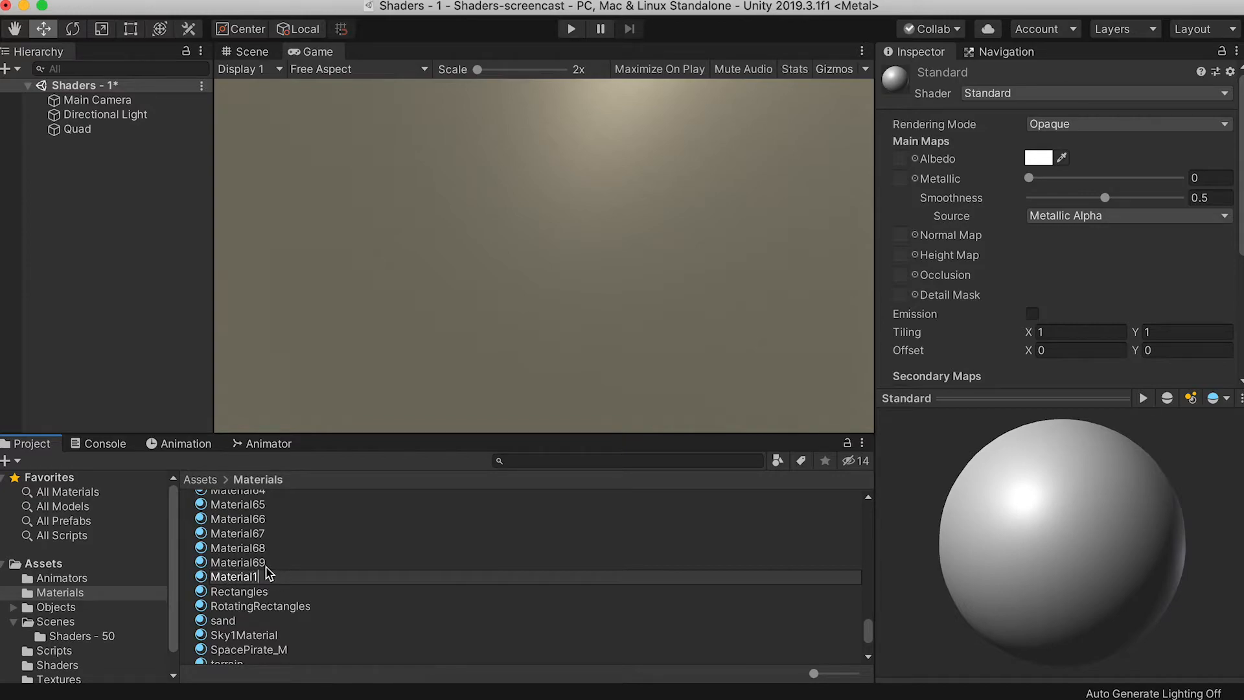
{"action": "left_click", "coordinate": [238, 577]}
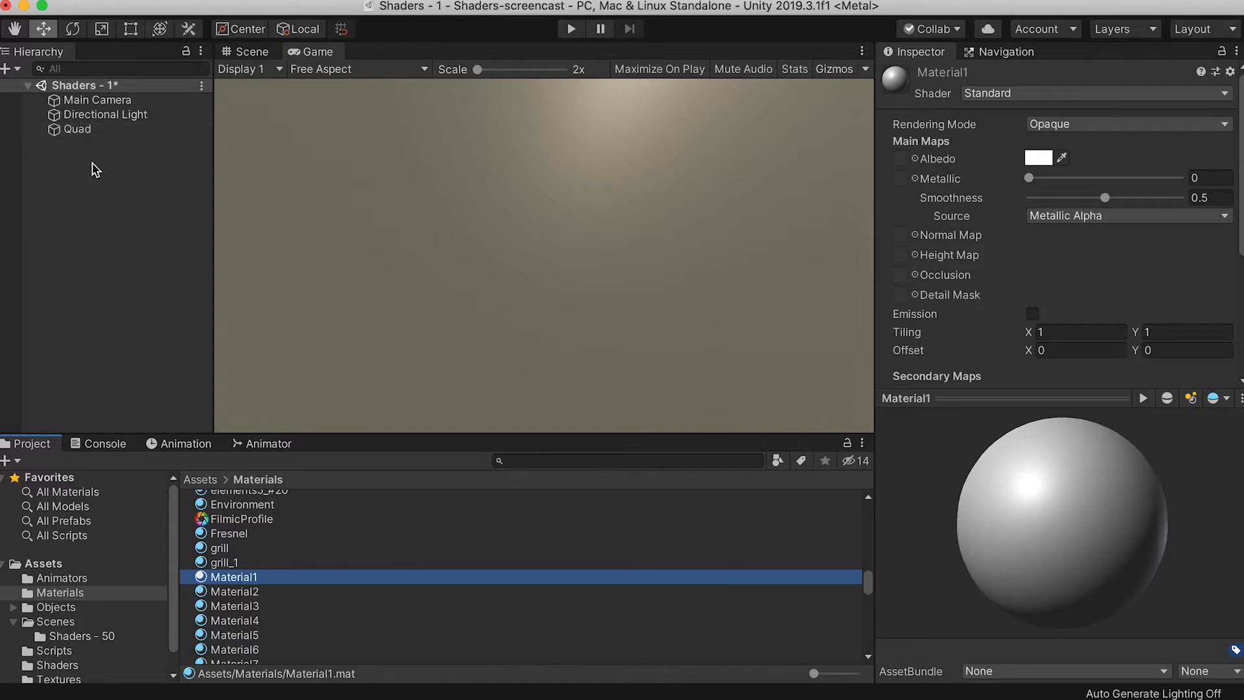
{"action": "left_click", "coordinate": [77, 129]}
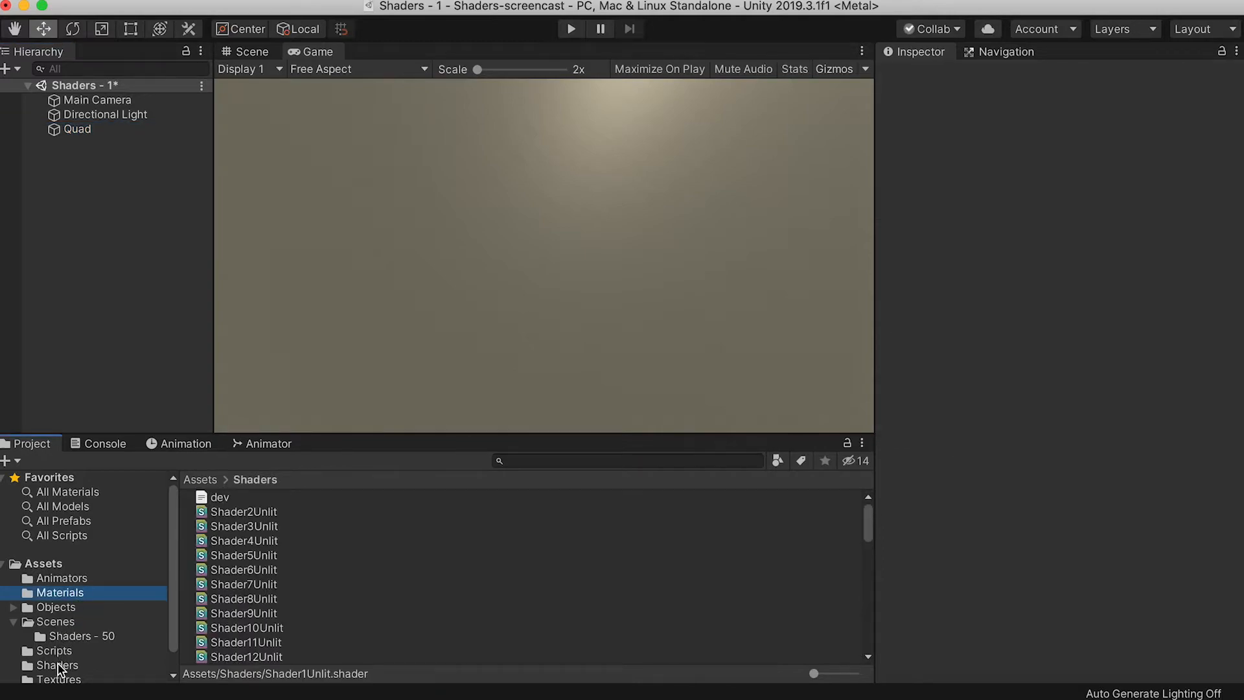
Create an Unlit Shader asset in Shaders named Shader1Unlit.
{"action": "right_click", "coordinate": [56, 667]}
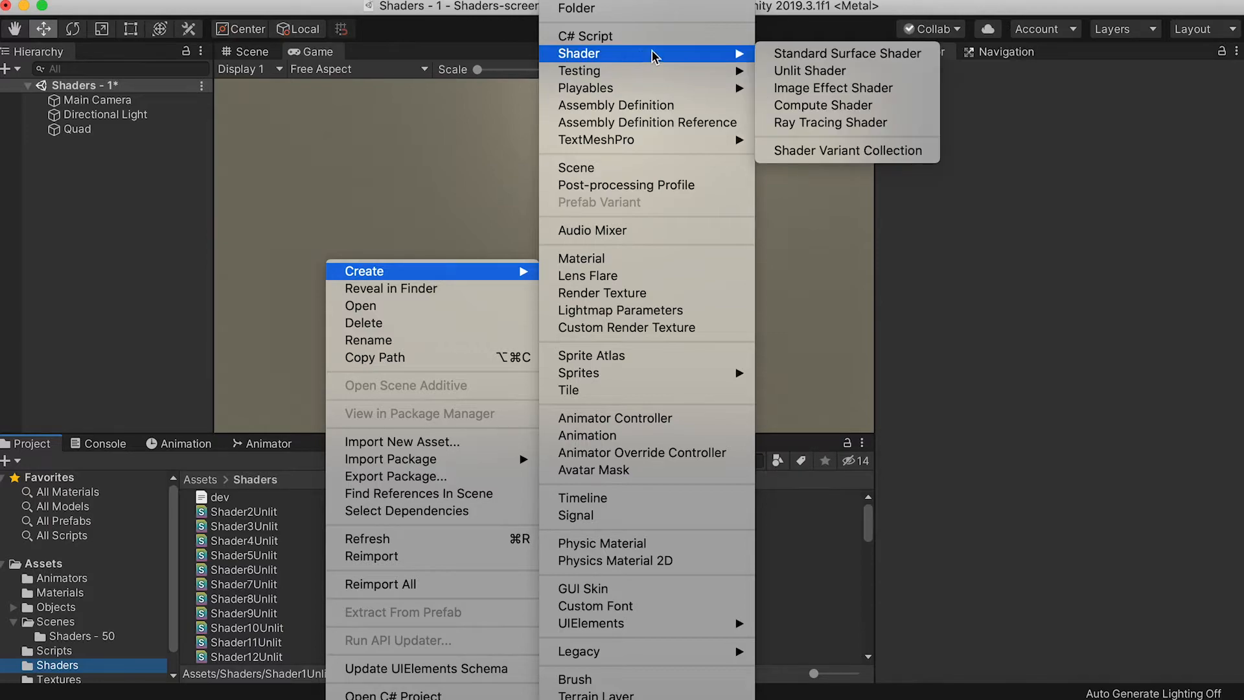
{"action": "left_click", "coordinate": [809, 70]}
{"action": "type", "text": "Shader"}
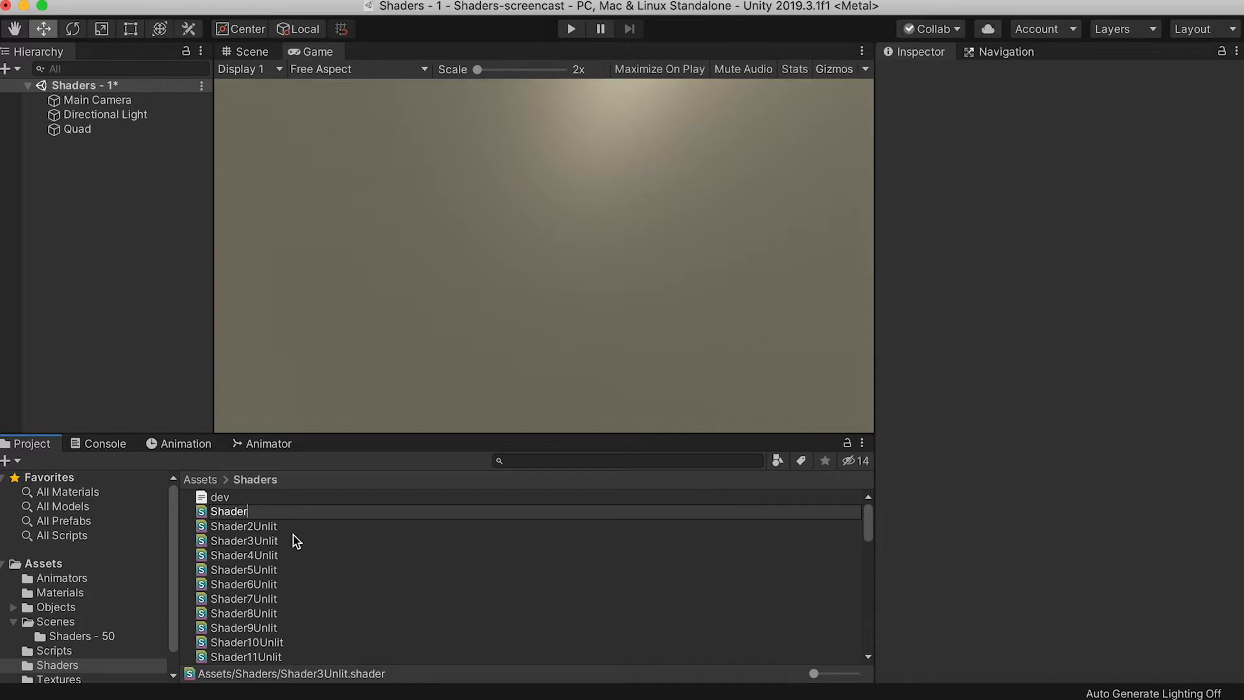
{"action": "type", "text": "1Unlit"}
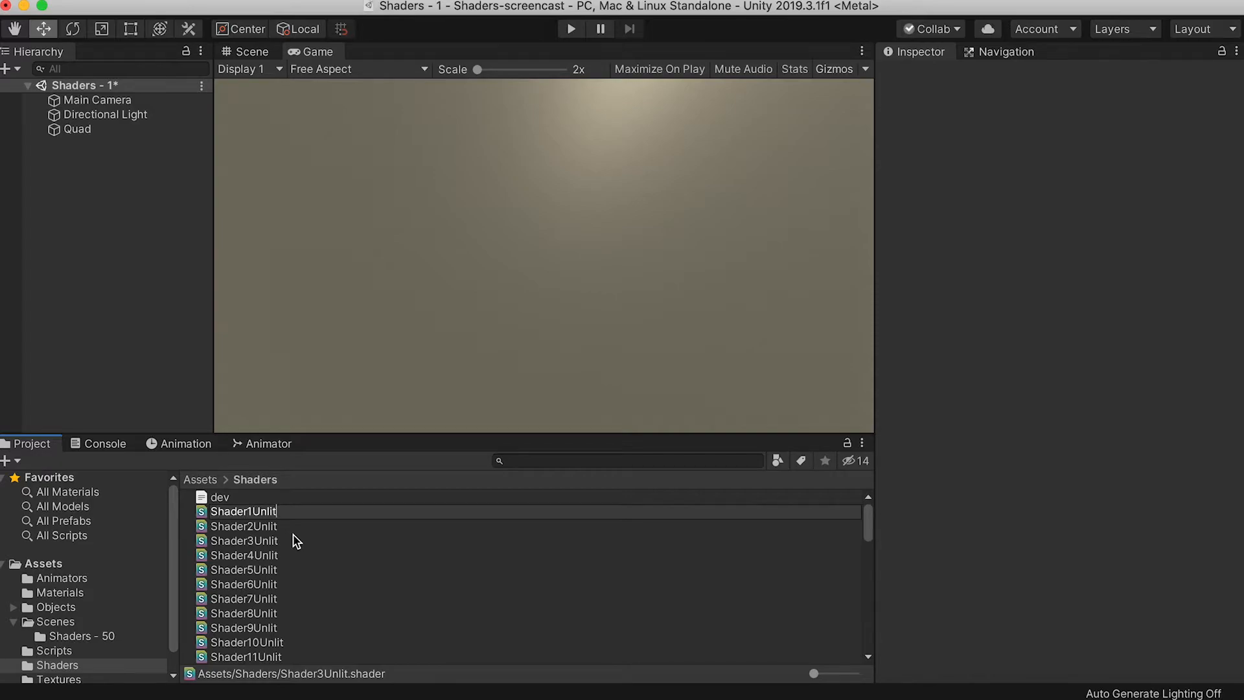
Confirm the Shader1Unlit name and open it in the code editor.
{"action": "left_click", "coordinate": [219, 498]}
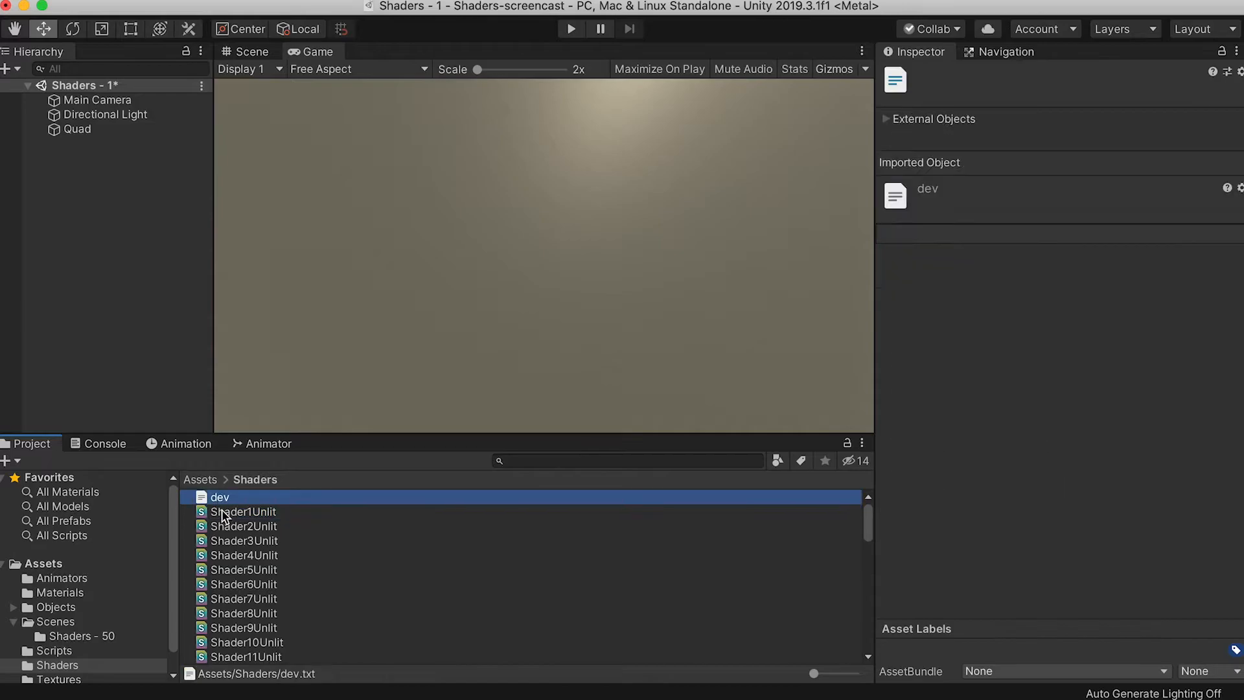
{"action": "double_click", "coordinate": [244, 512]}
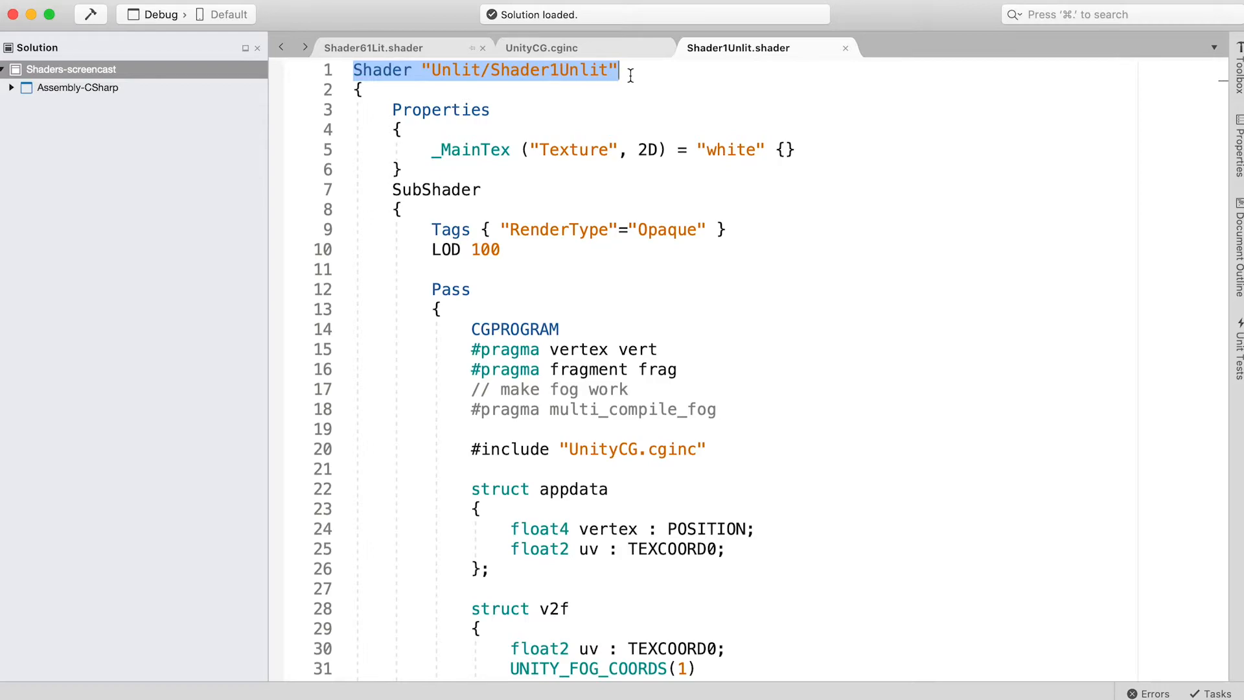
Replace 'Unlit' with 'NiksShaders' so the shader declaration reads "NiksShaders/Shader1Unlit".
{"action": "double_click", "coordinate": [453, 70]}
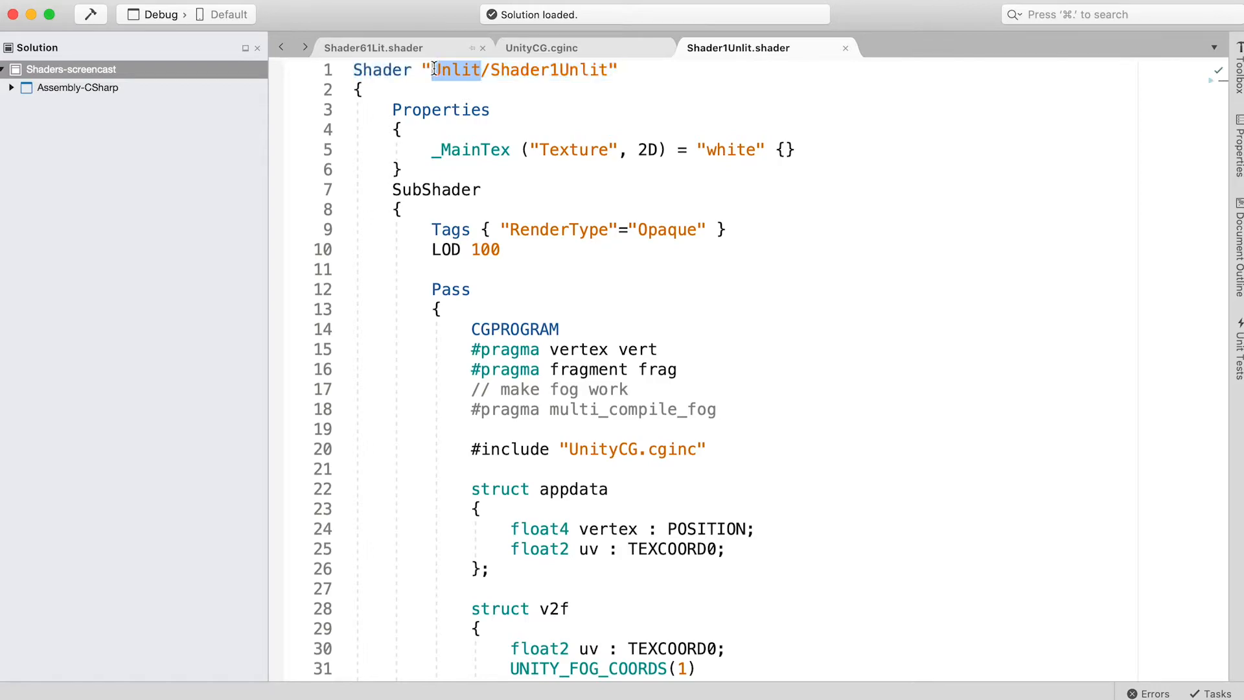
{"action": "type", "text": "NiksShaders"}
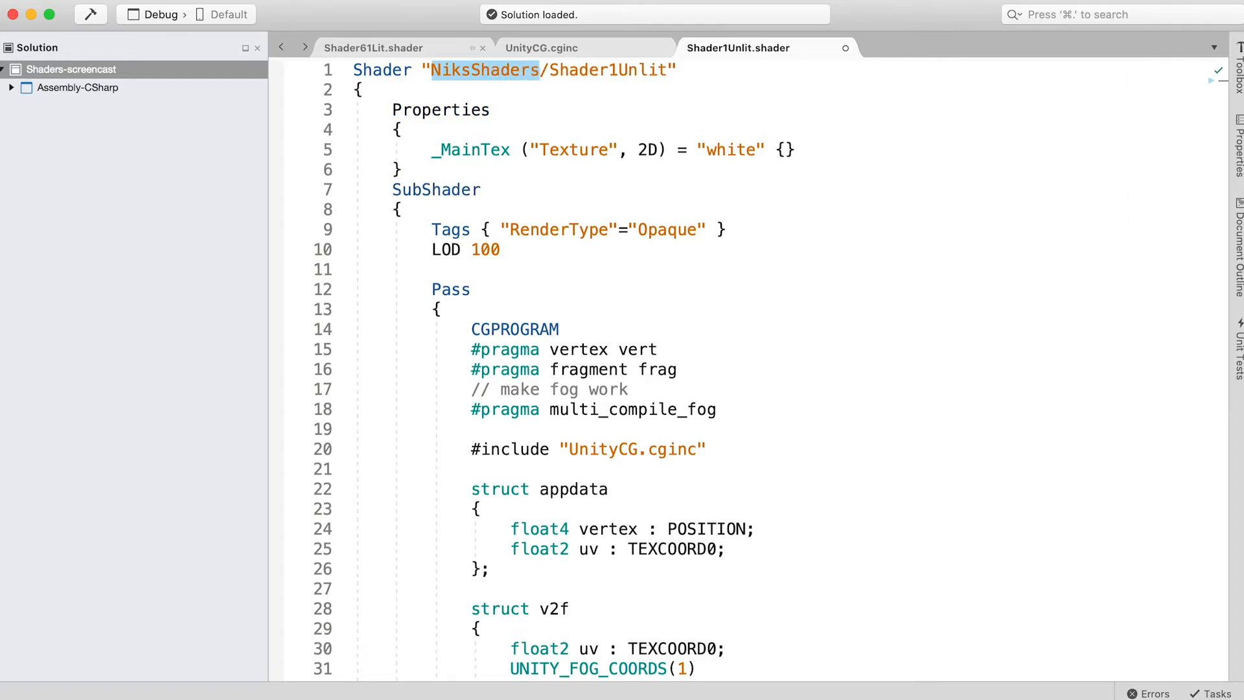
{"action": "left_click", "coordinate": [402, 129]}
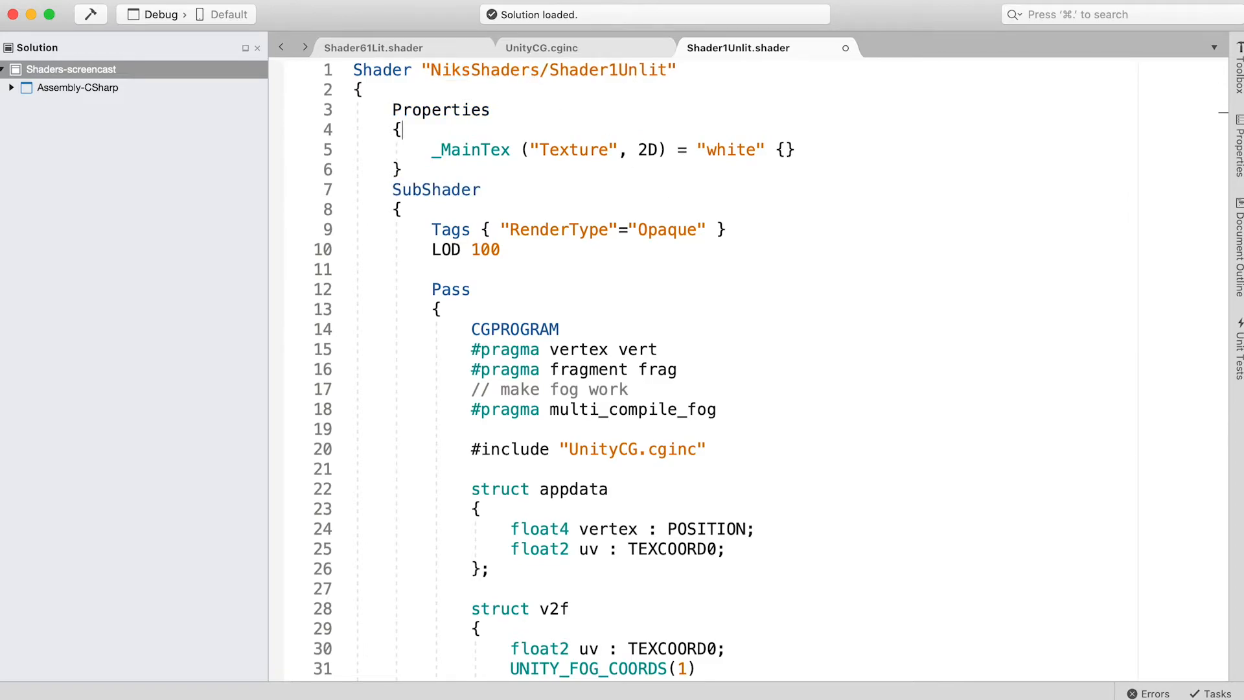
{"action": "mouse_move", "coordinate": [713, 195]}
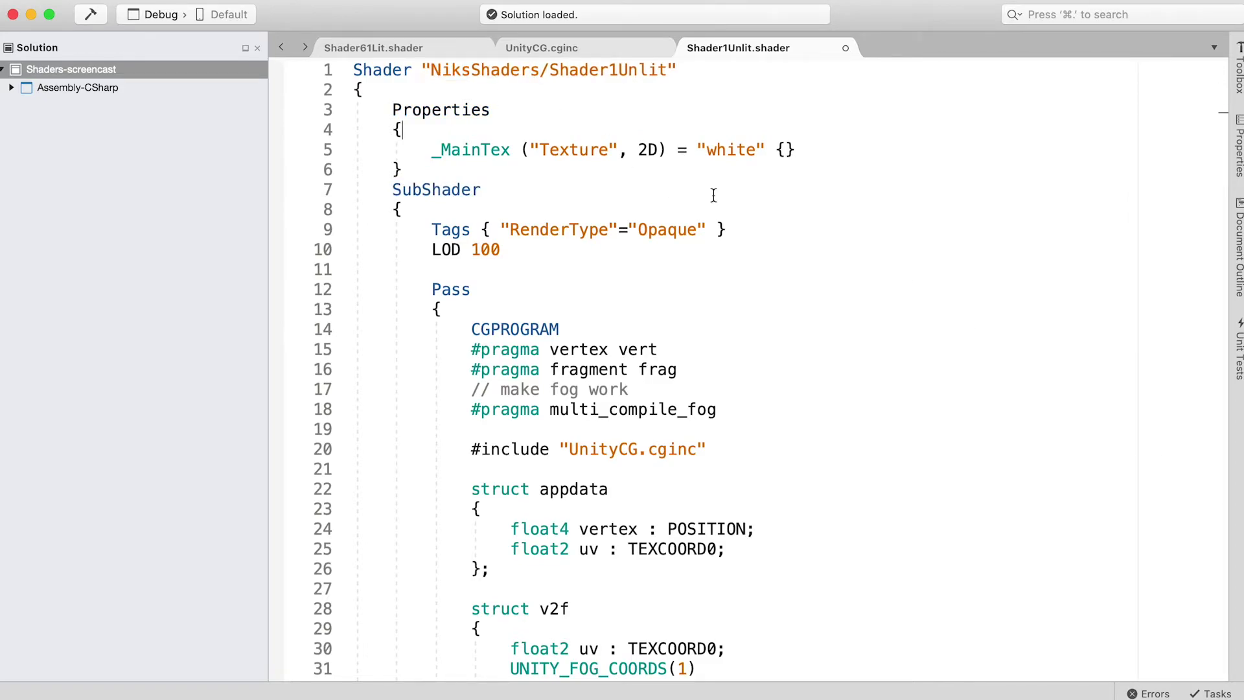
{"action": "mouse_move", "coordinate": [516, 156]}
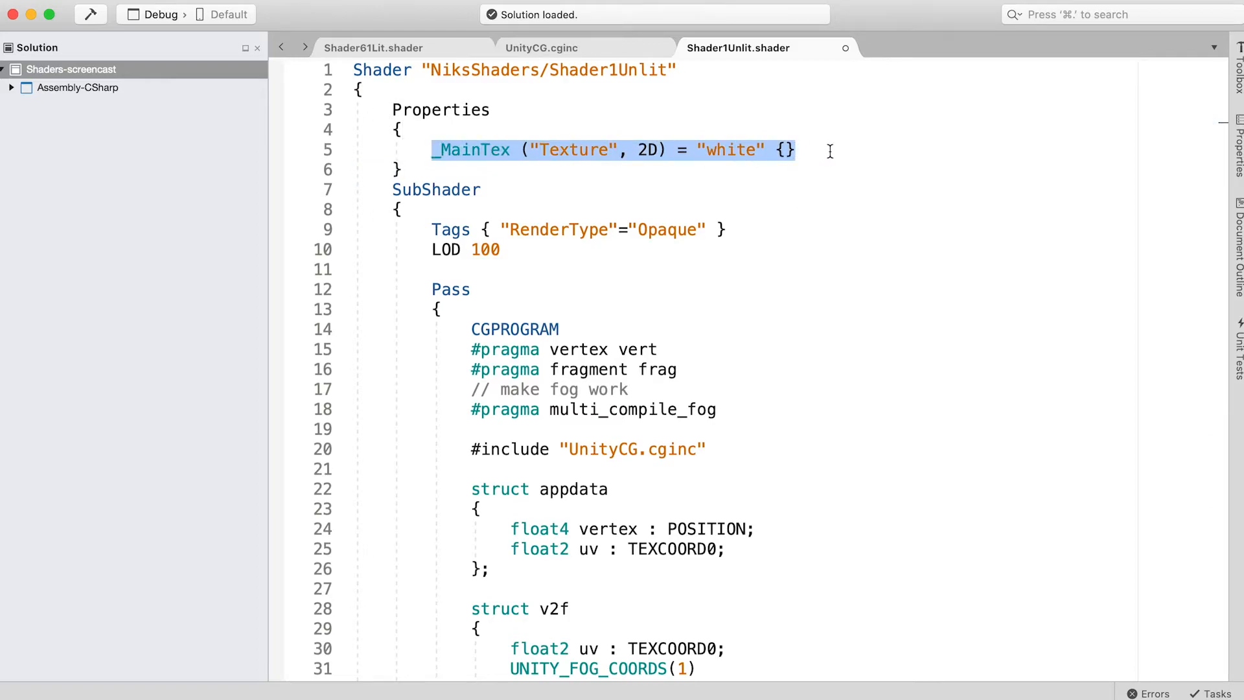
Delete the _MainTex property and custom vert, use vert_img, and begin the frag return as fixed4(.
{"action": "key", "text": "Delete"}
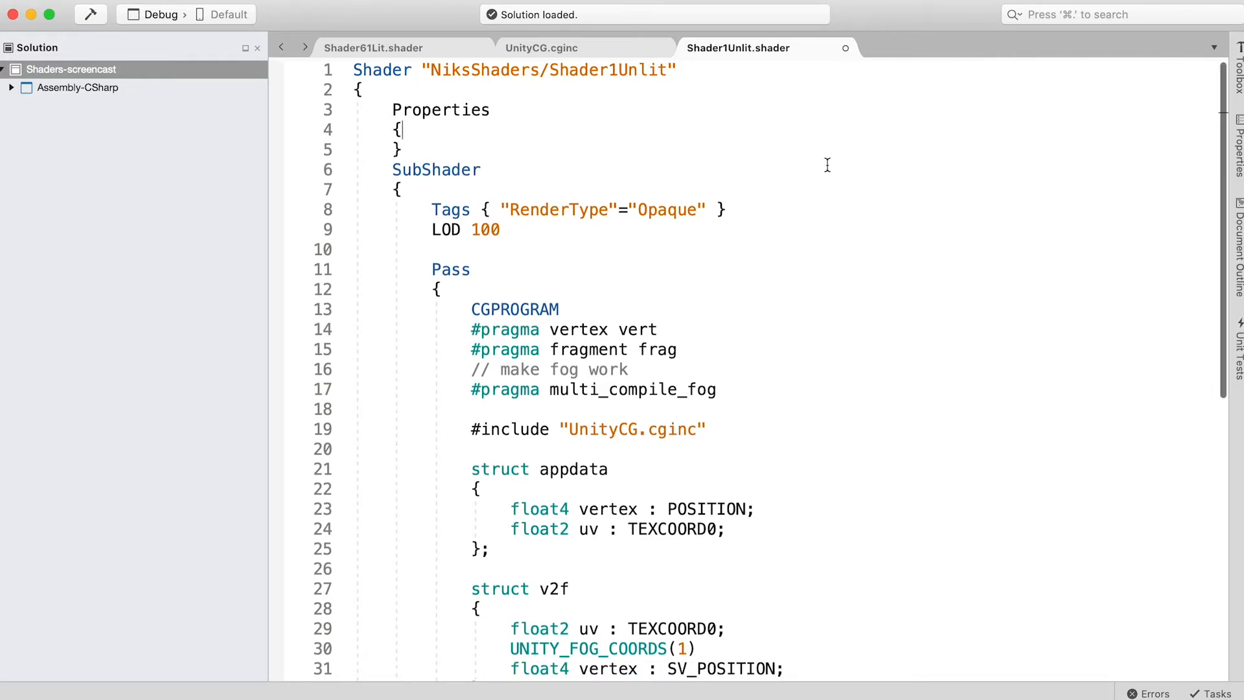
{"action": "scroll", "scroll_direction": "down", "scroll_amount": 3}
{"action": "type", "text": "_"}
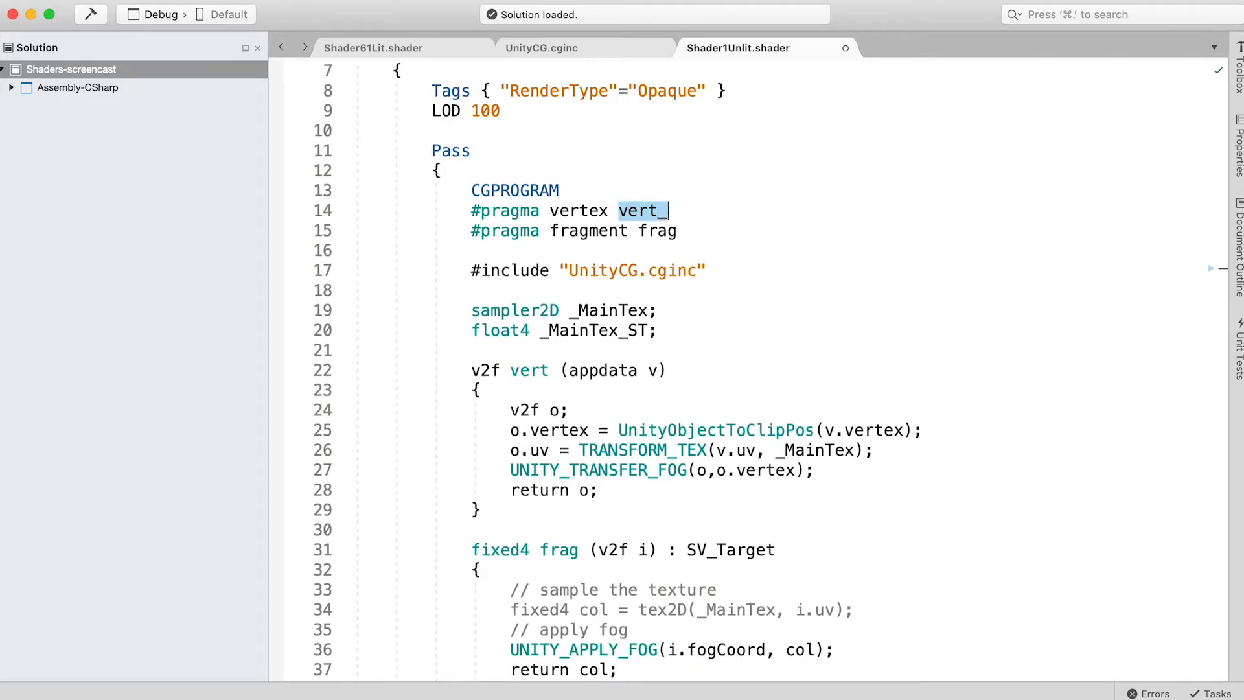
{"action": "type", "text": "img"}
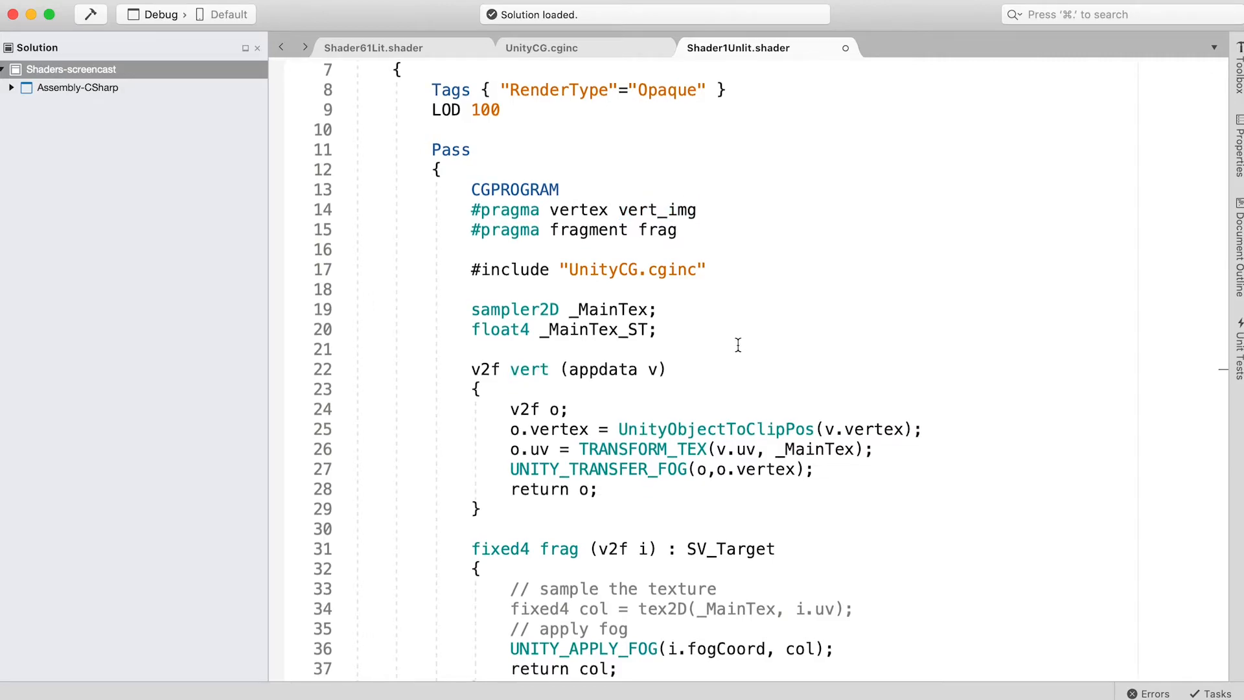
{"action": "scroll", "scroll_direction": "down", "scroll_amount": 3}
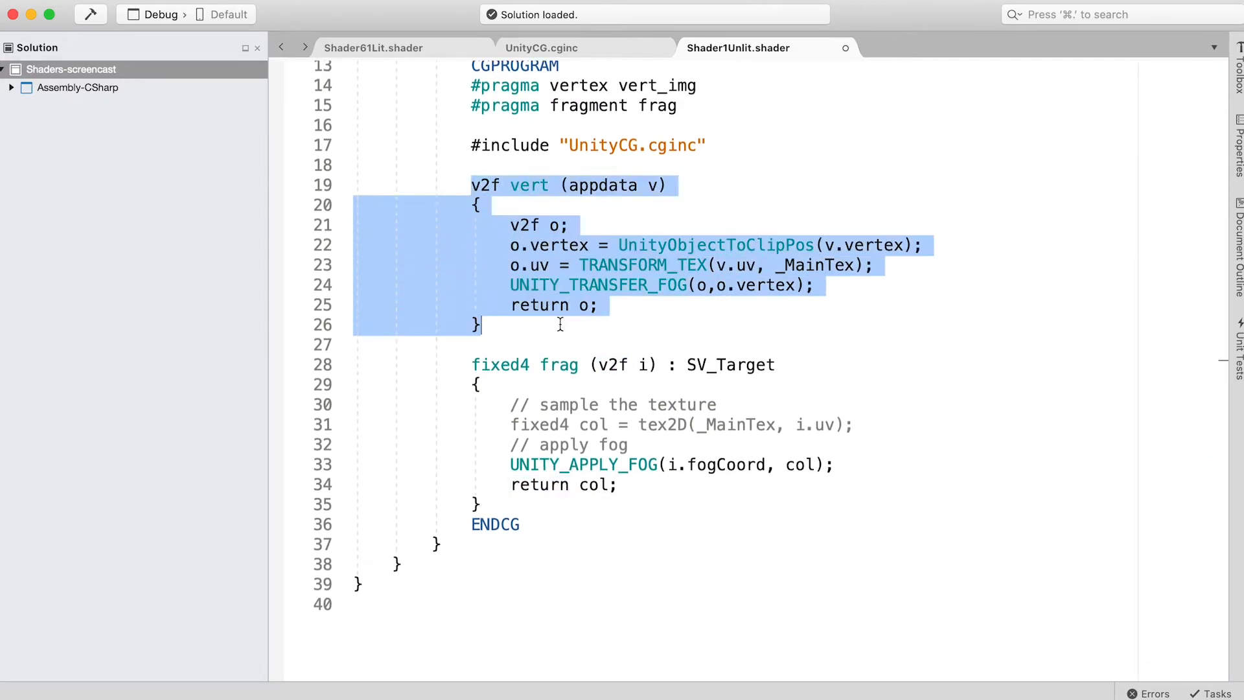
{"action": "key", "text": "Delete"}
{"action": "type", "text": "_img"}
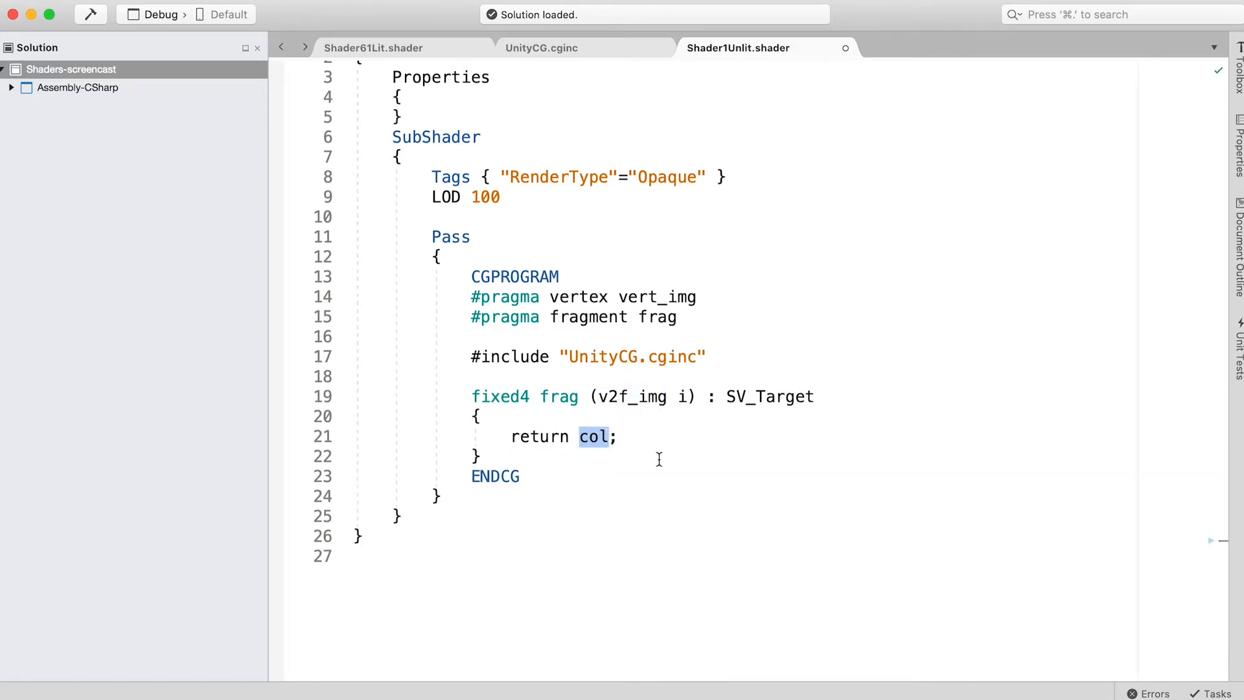
{"action": "type", "text": "fixed4(1,0,0,1"}
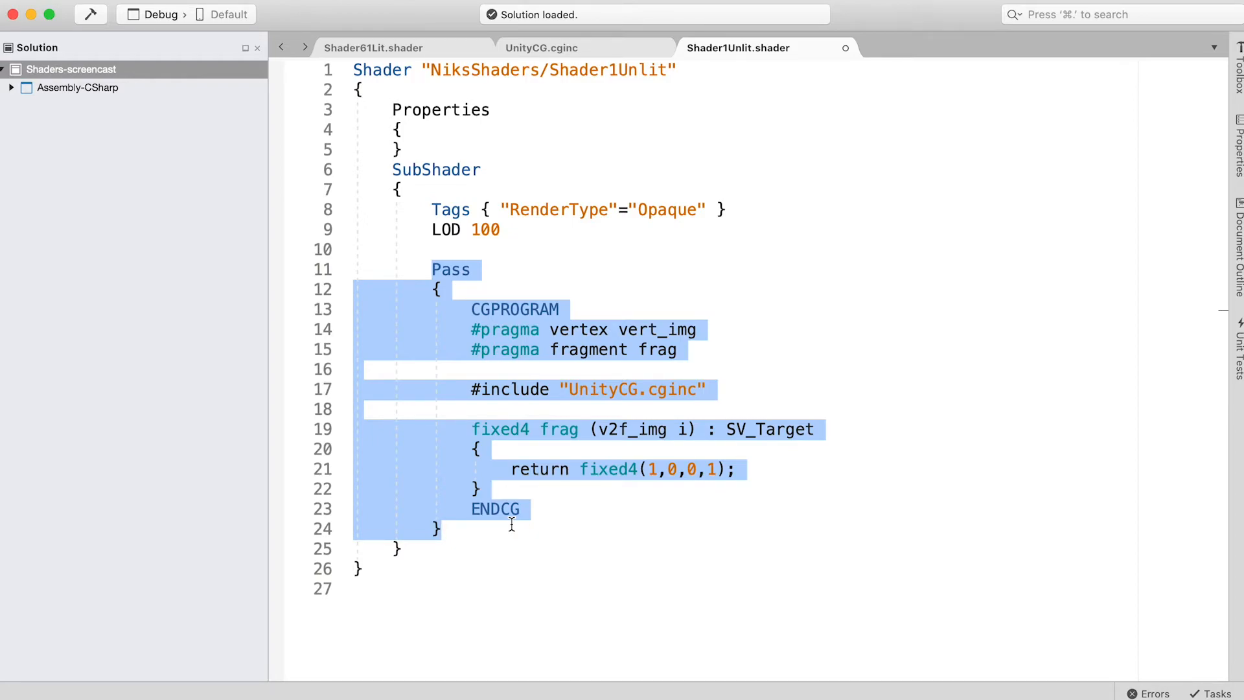
{"action": "mouse_move", "coordinate": [529, 448]}
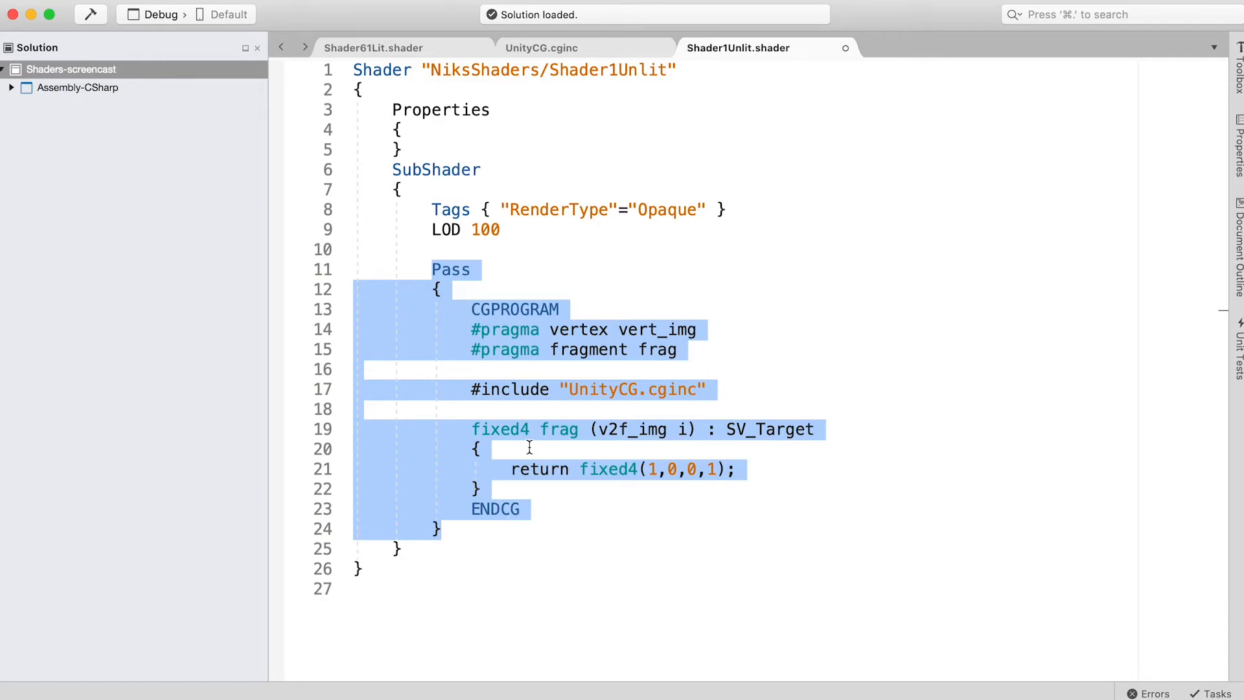
Highlight the CGPROGRAM keyword and another Pass keyword to explain the Pass block.
{"action": "double_click", "coordinate": [516, 308]}
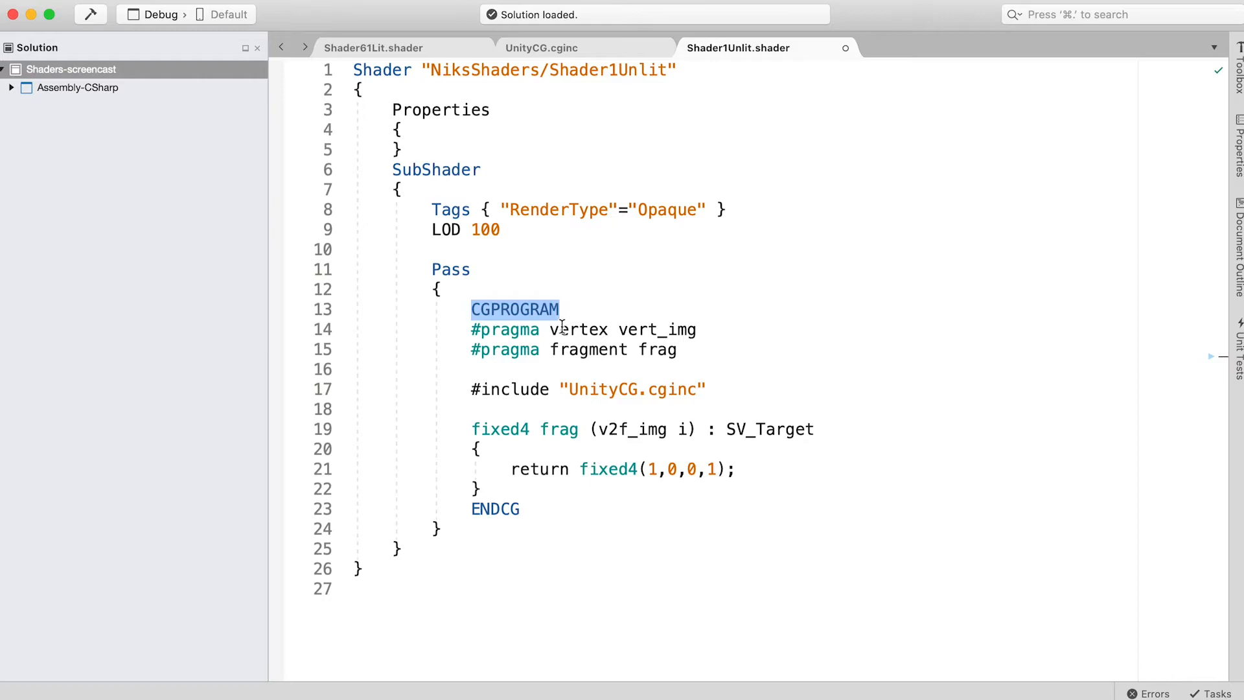
{"action": "double_click", "coordinate": [494, 508]}
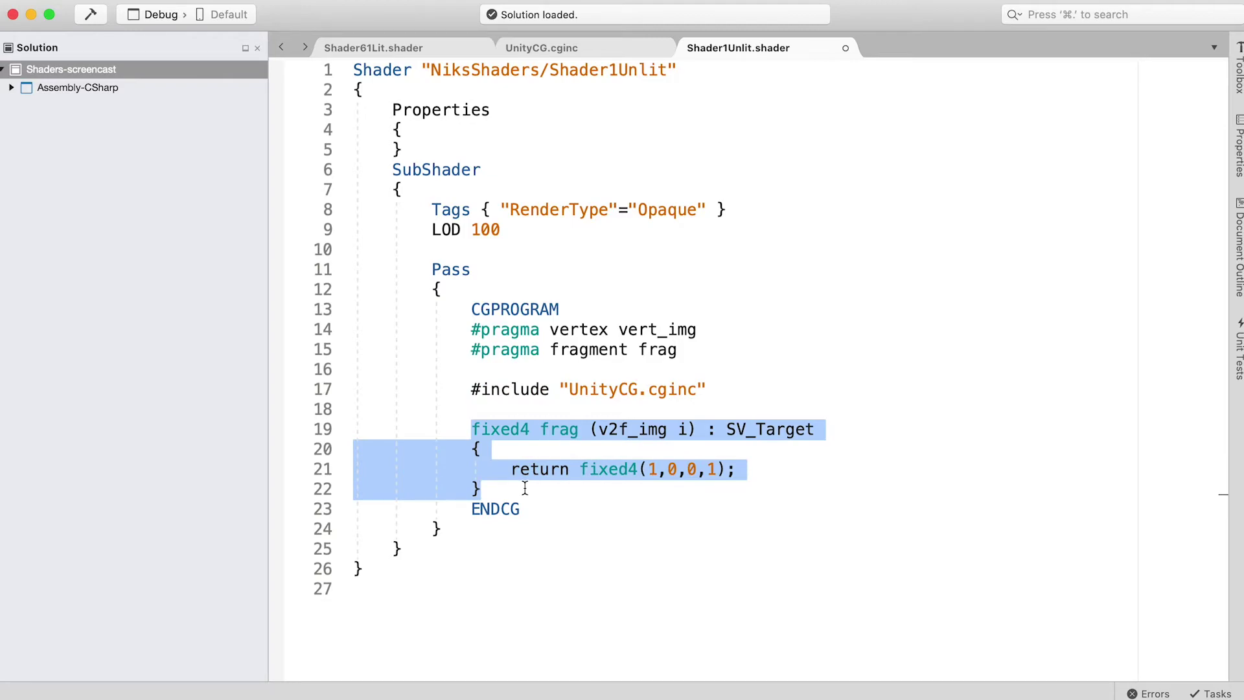
{"action": "mouse_move", "coordinate": [651, 523]}
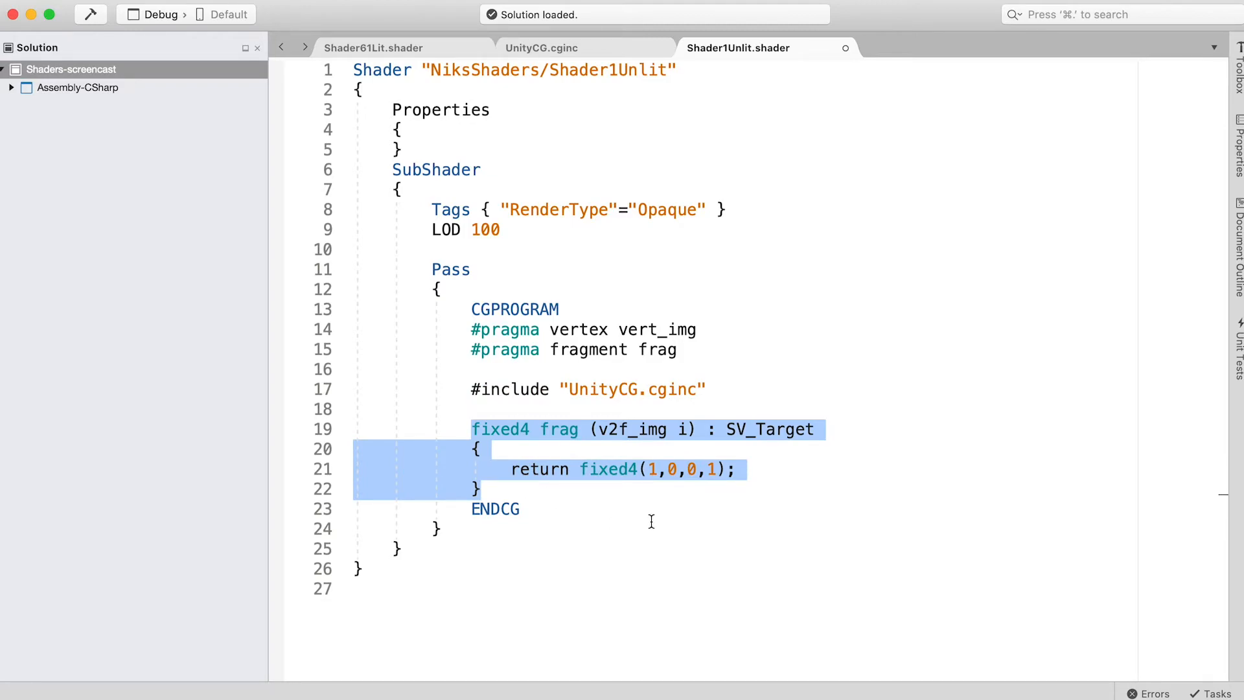
{"action": "left_click", "coordinate": [543, 331]}
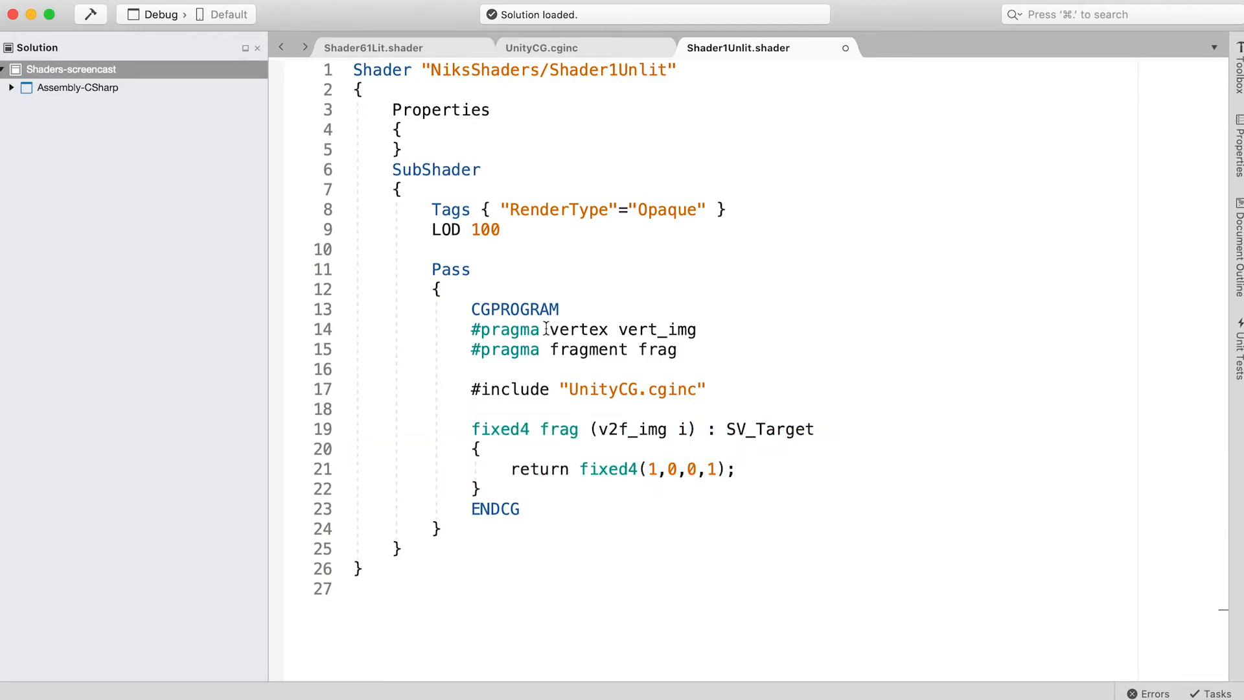
{"action": "double_click", "coordinate": [578, 331]}
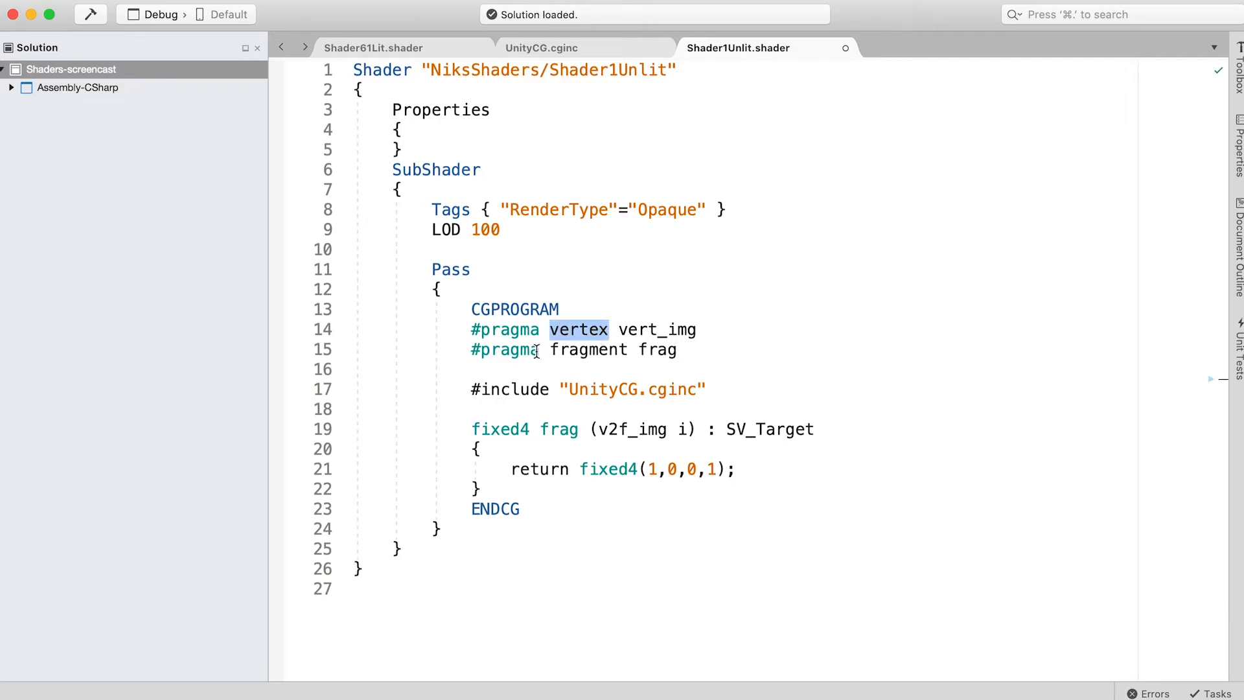
{"action": "double_click", "coordinate": [588, 350]}
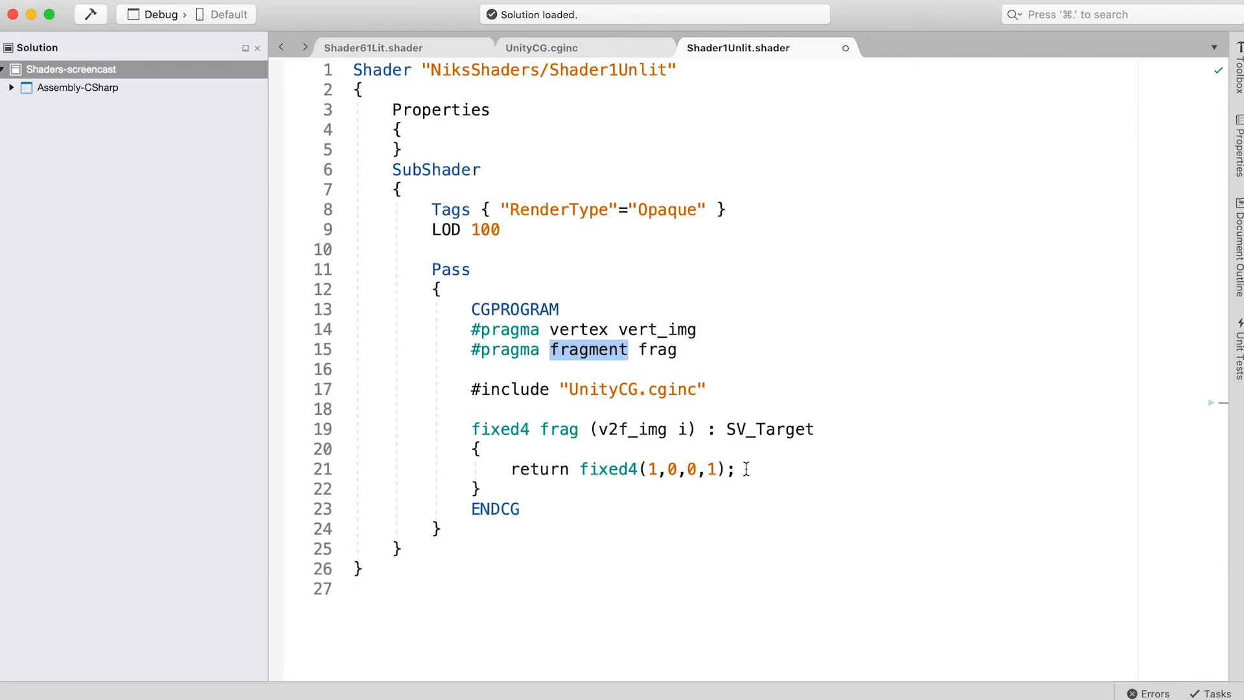
{"action": "double_click", "coordinate": [578, 331]}
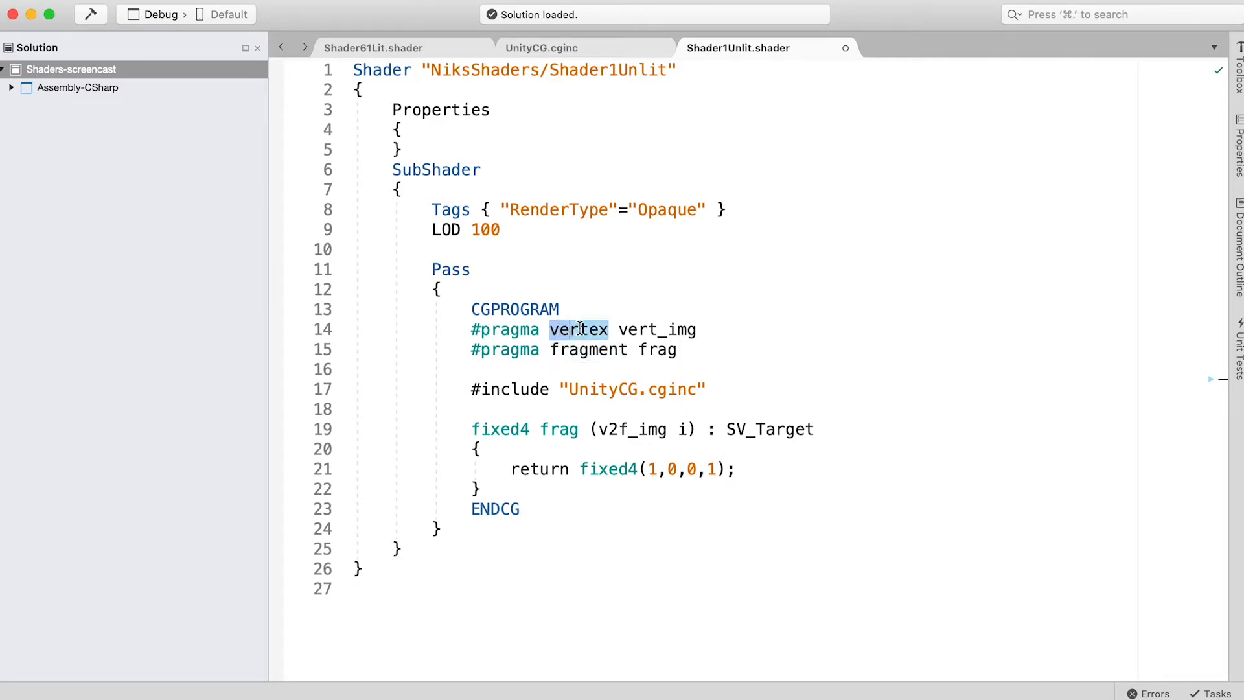
{"action": "double_click", "coordinate": [578, 331]}
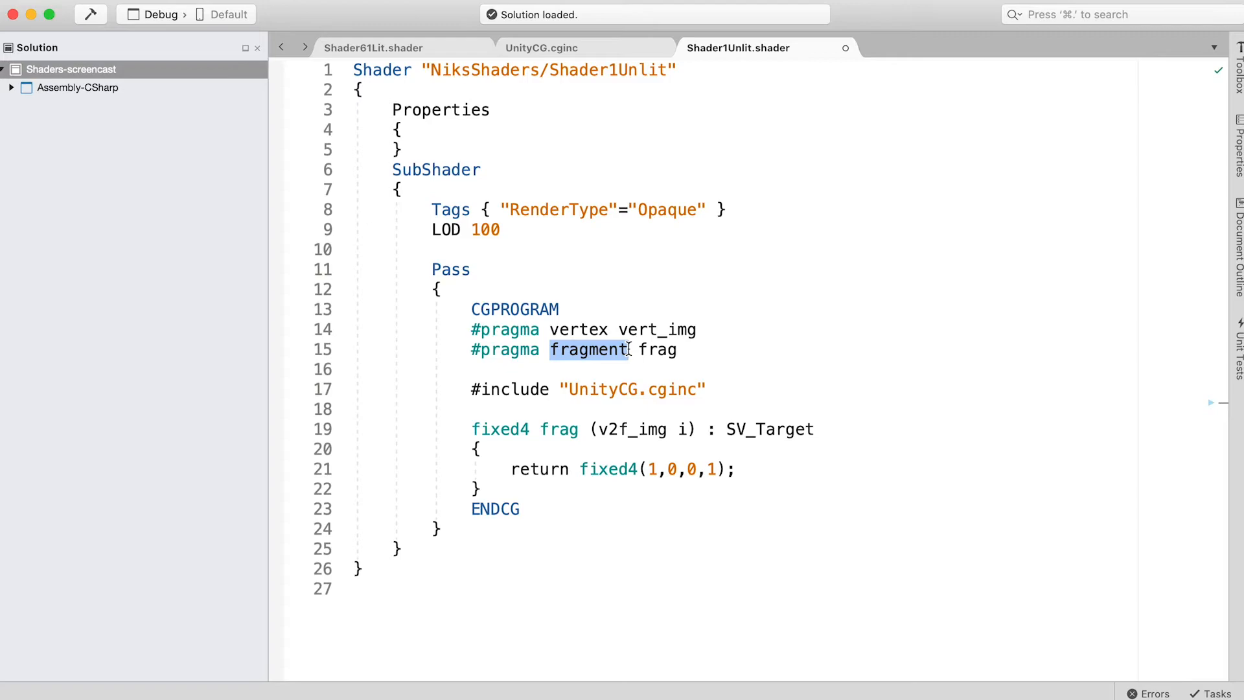
{"action": "mouse_move", "coordinate": [529, 410]}
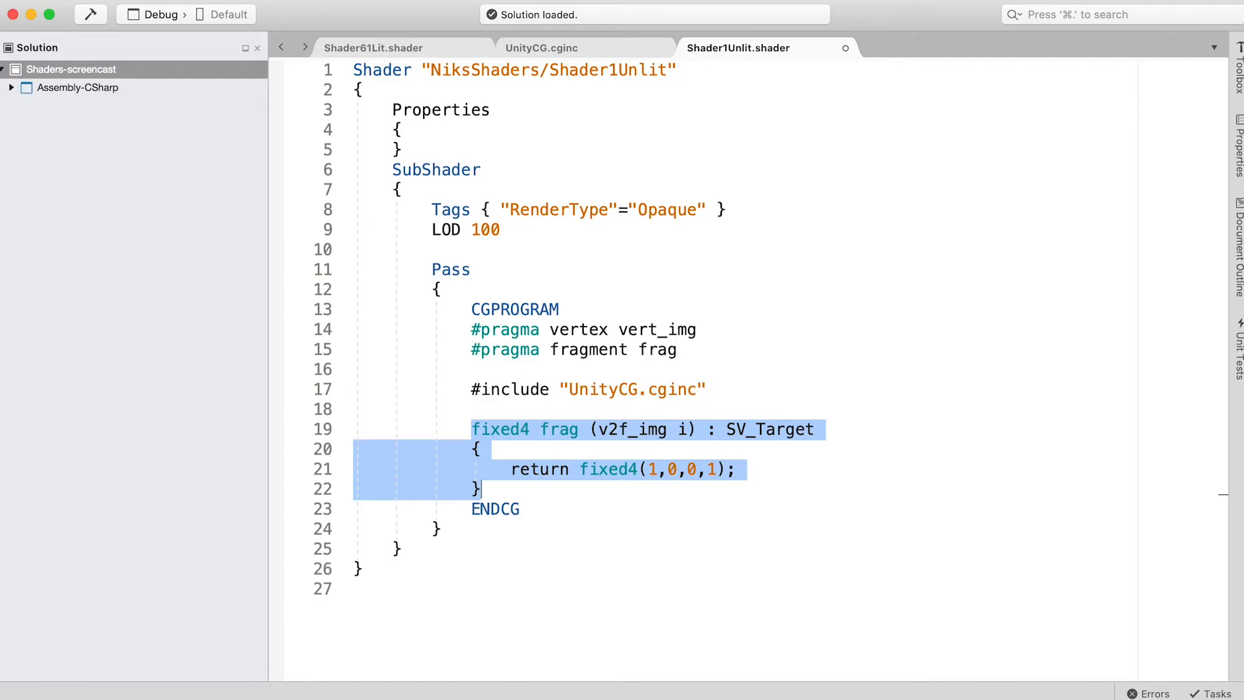
{"action": "mouse_move", "coordinate": [1068, 538]}
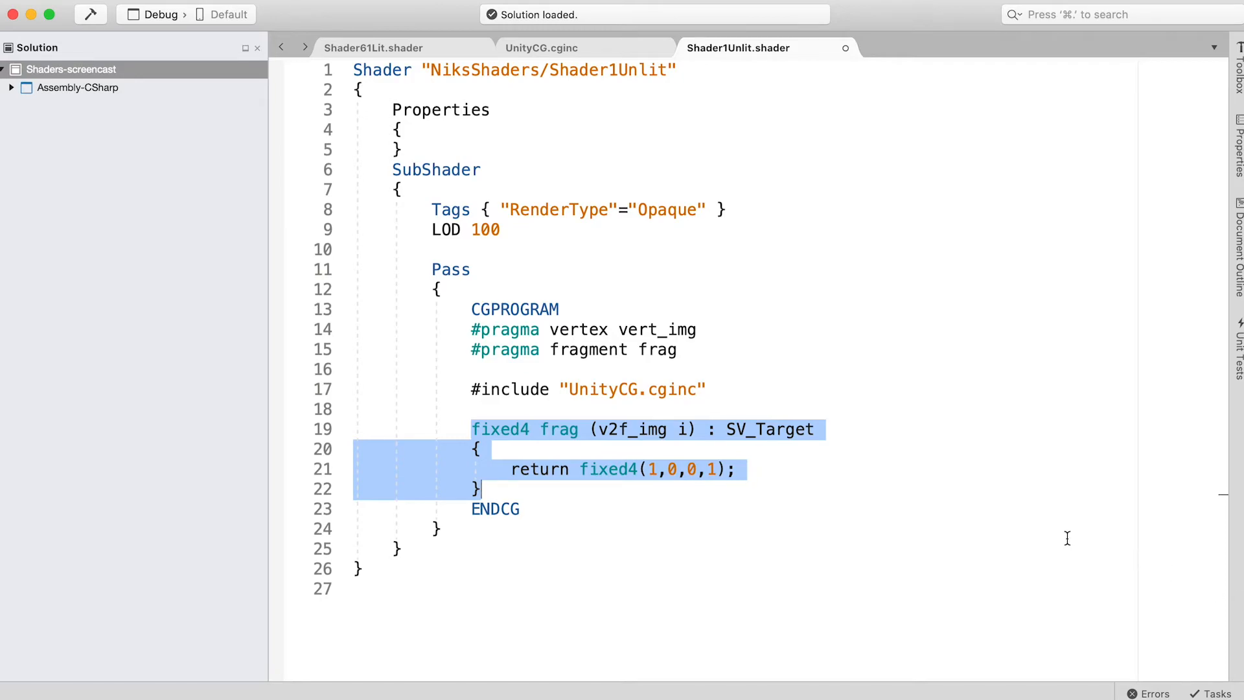
{"action": "mouse_move", "coordinate": [954, 521]}
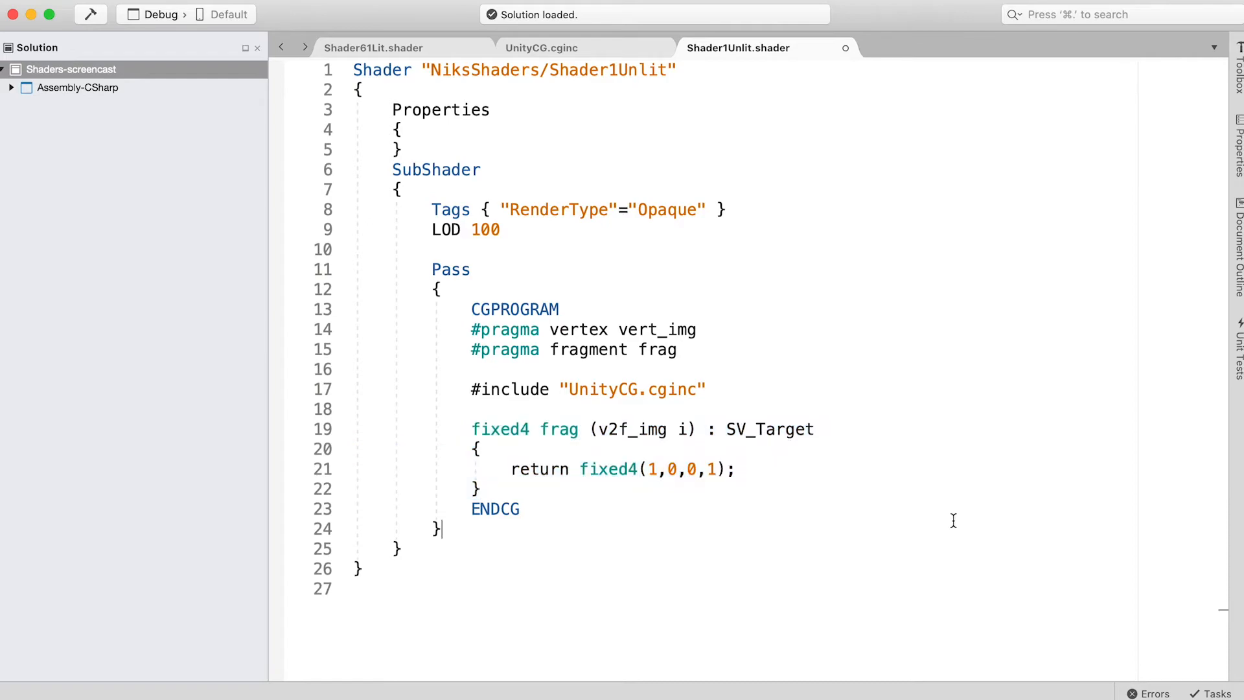
{"action": "double_click", "coordinate": [559, 429]}
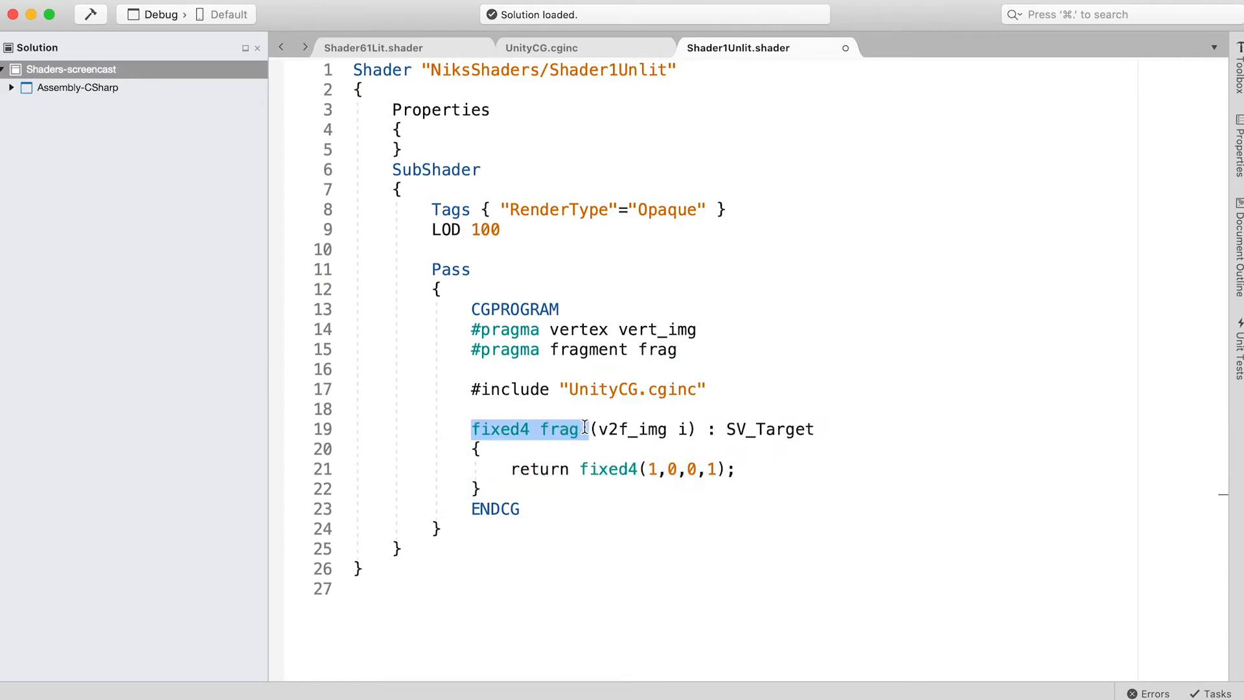
{"action": "mouse_move", "coordinate": [586, 433]}
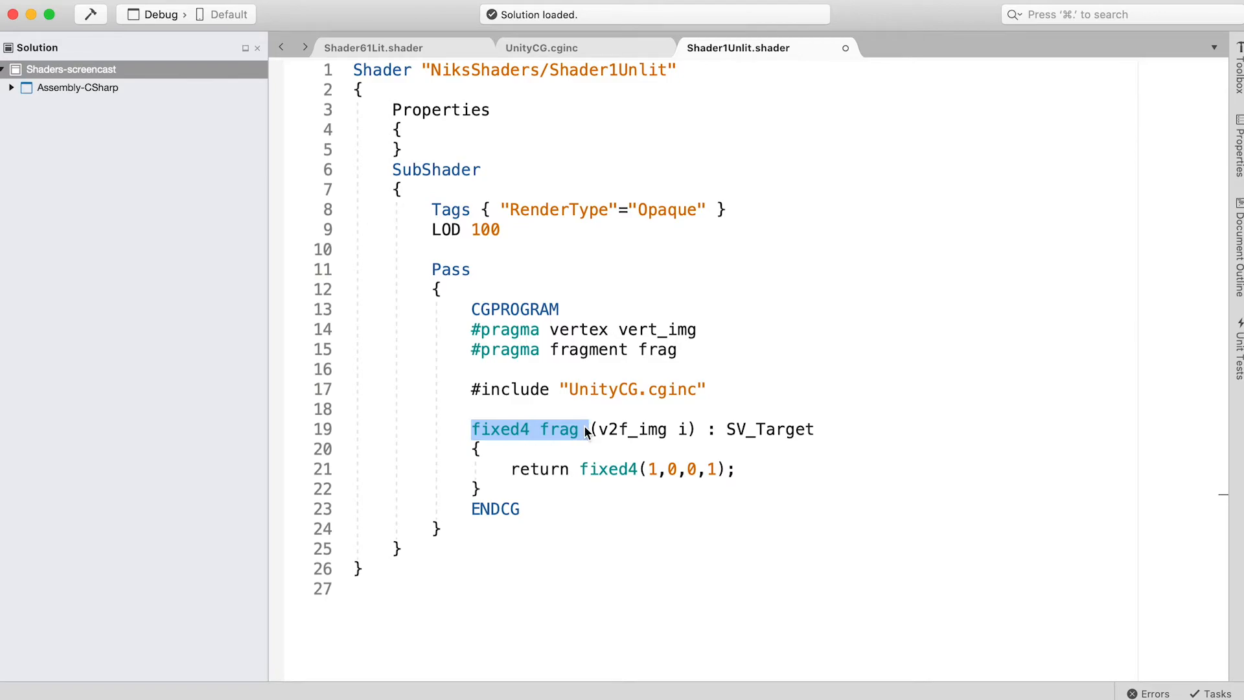
{"action": "left_click", "coordinate": [539, 47]}
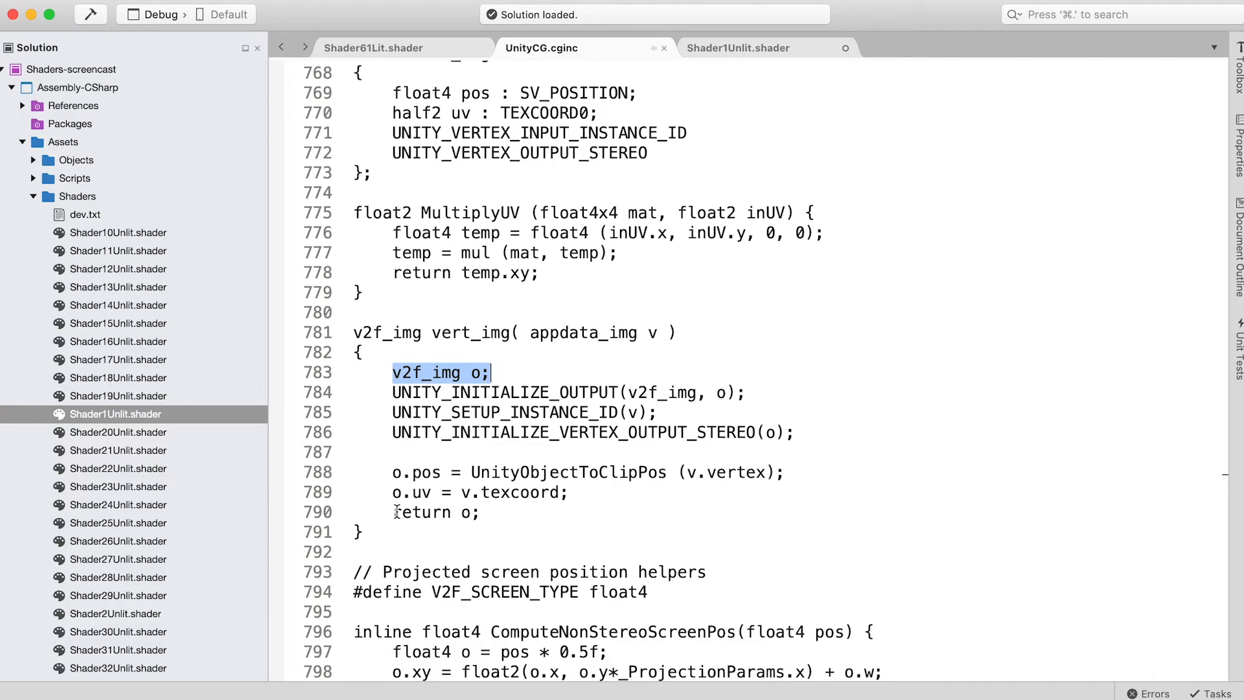
Highlight the 'return o;' line in vert_img within UnityCG.cginc, then clear the highlight.
{"action": "triple_click", "coordinate": [432, 512]}
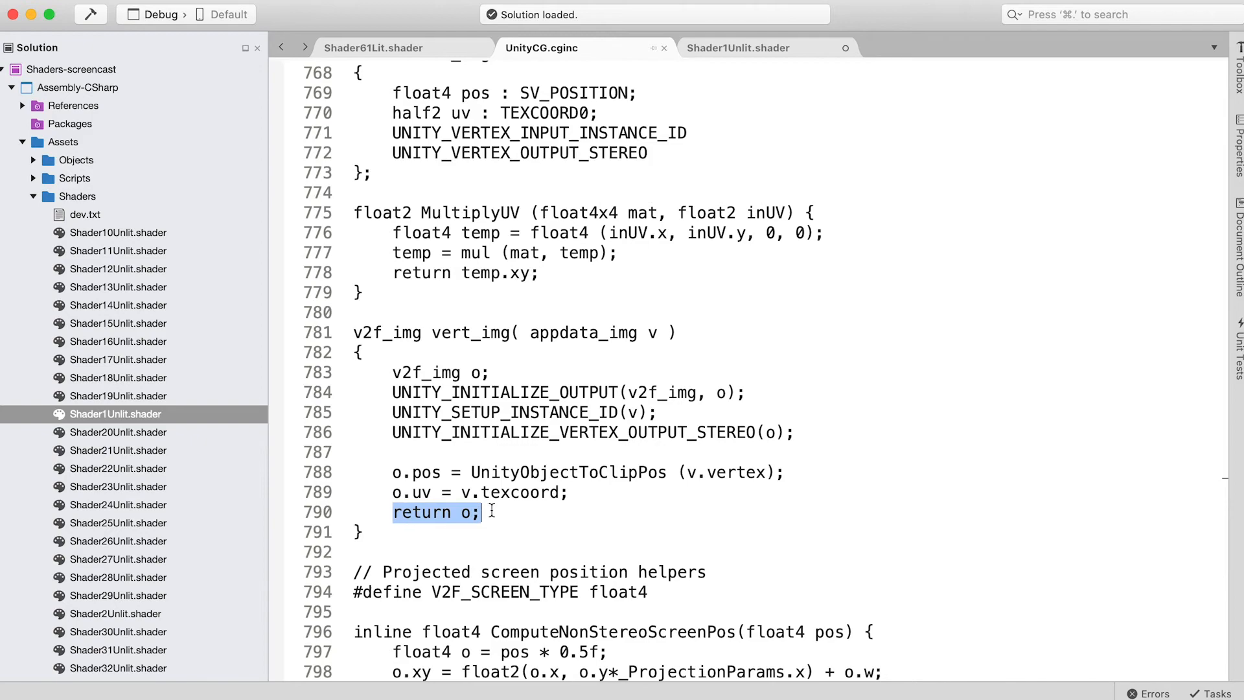
{"action": "left_click", "coordinate": [739, 47]}
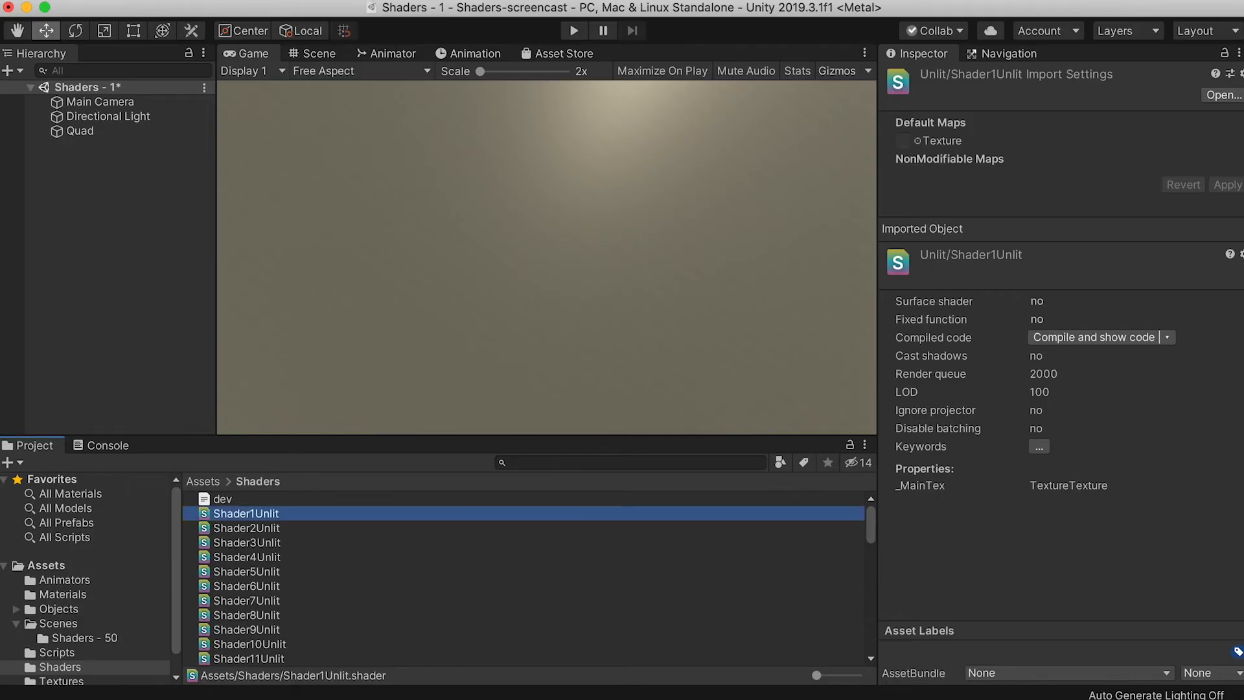
{"action": "mouse_move", "coordinate": [726, 358]}
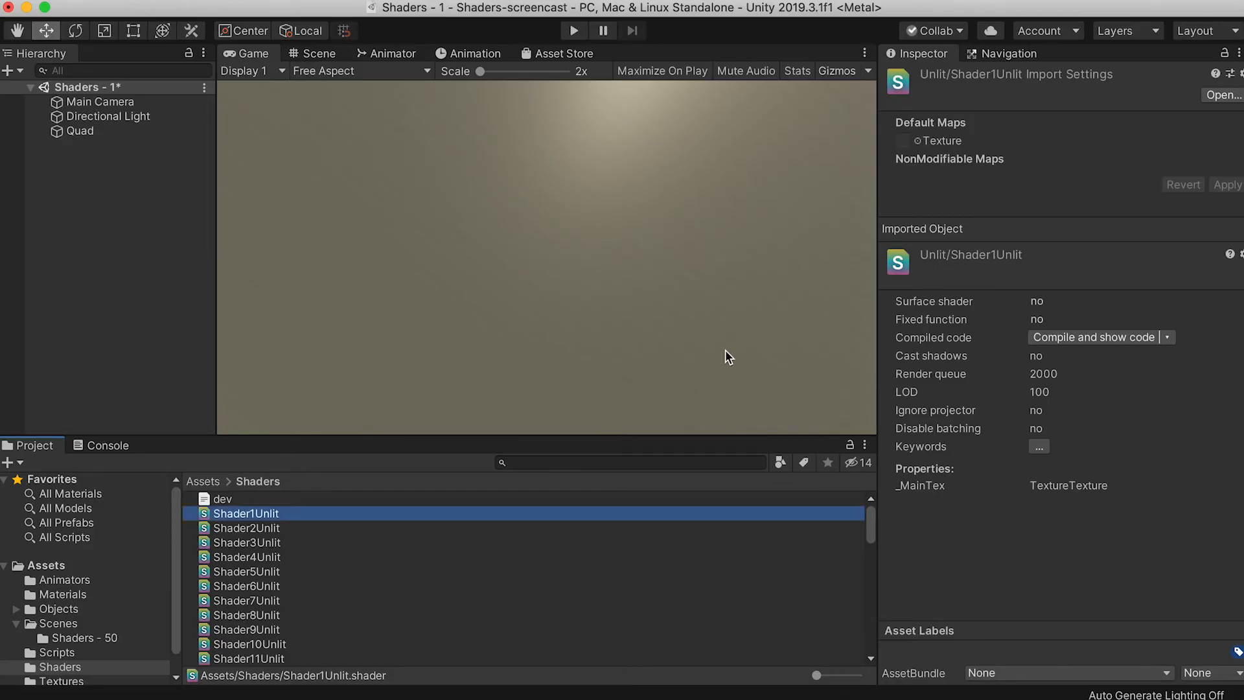
Select the Shader1Unlit asset under Assets > Shaders to show its import settings in the Inspector.
{"action": "double_click", "coordinate": [246, 514]}
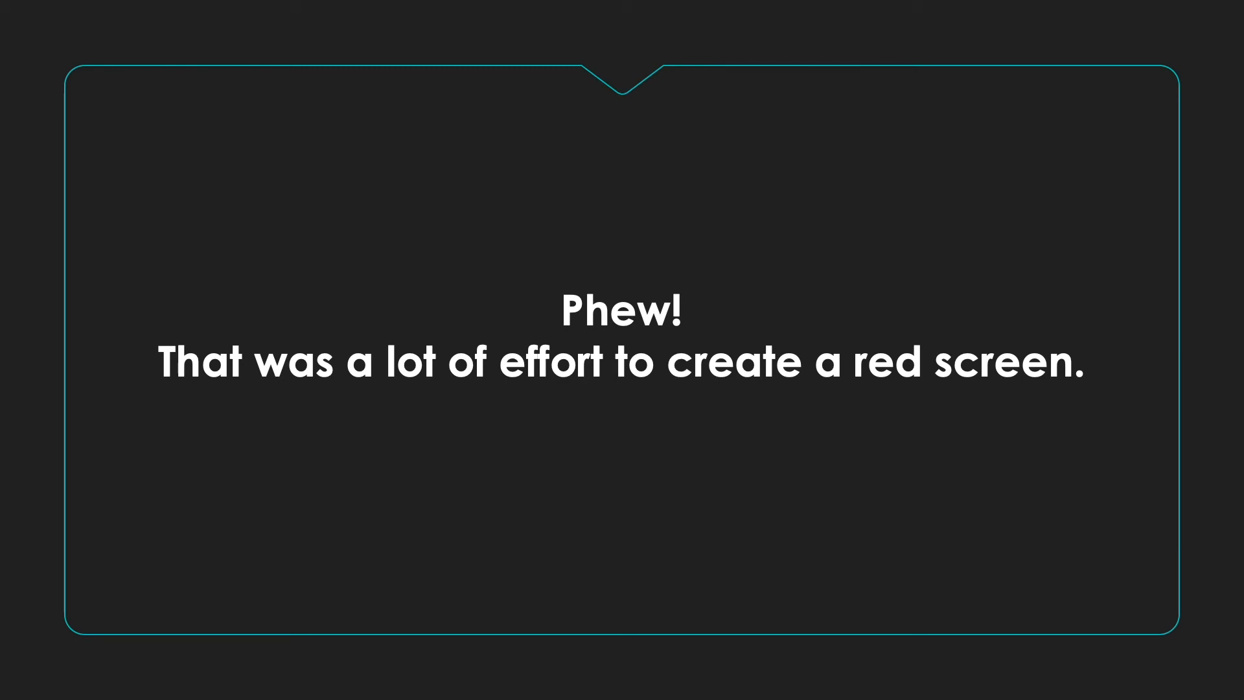
{"action": "key", "text": "Right"}
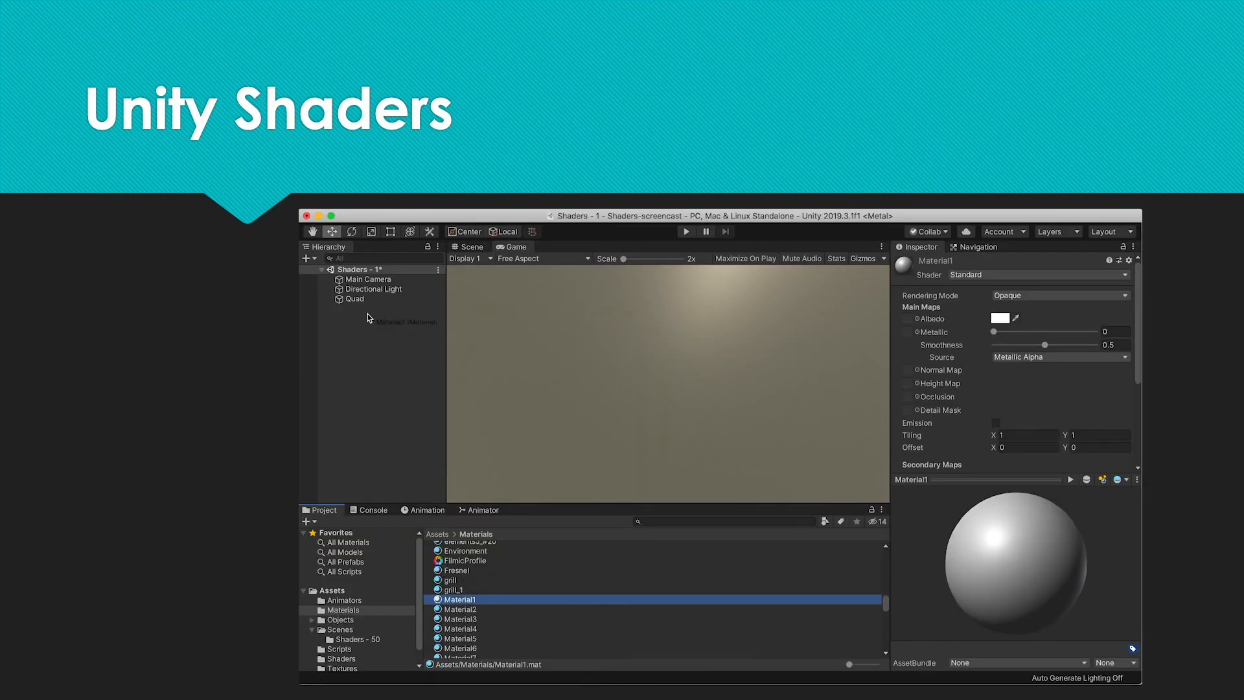
Select Quad in the Hierarchy to show its Transform, Mesh Renderer and Material1 (Standard shader).
{"action": "left_click", "coordinate": [355, 301]}
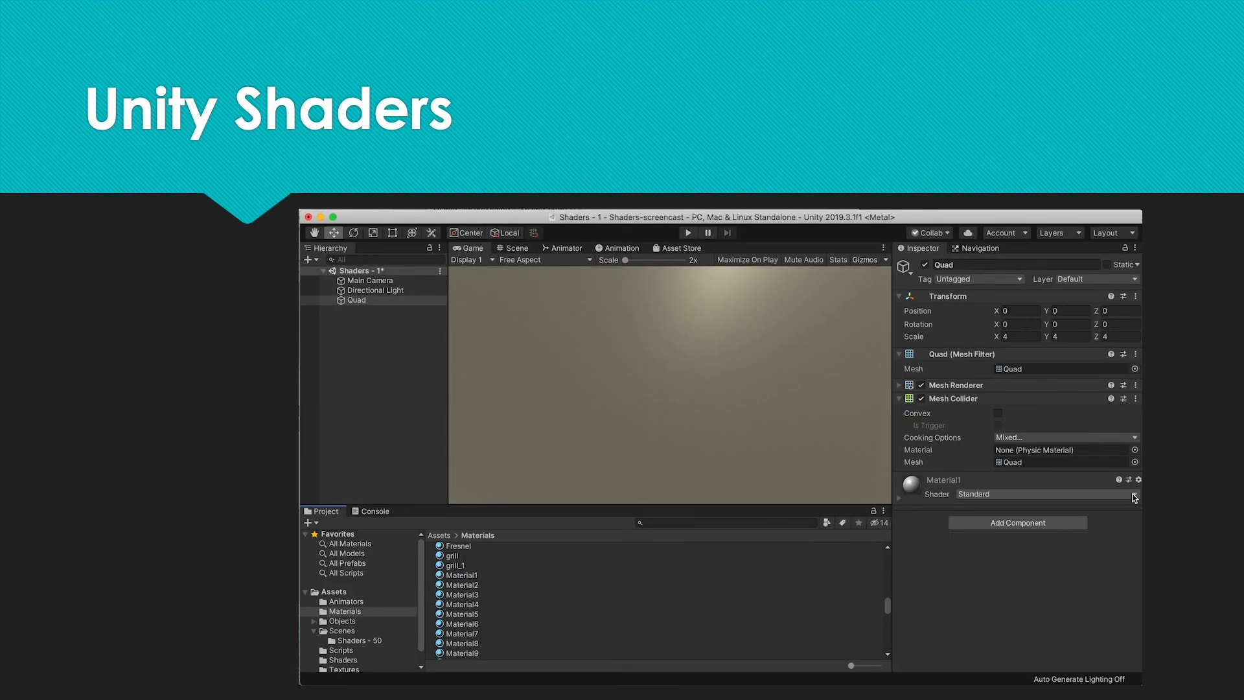